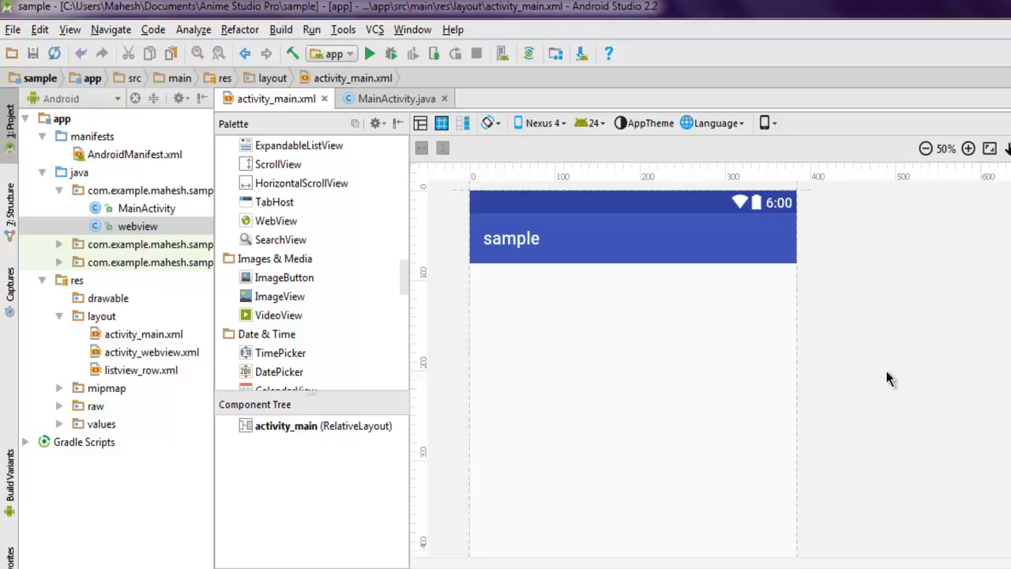
mouse_move(536, 447)
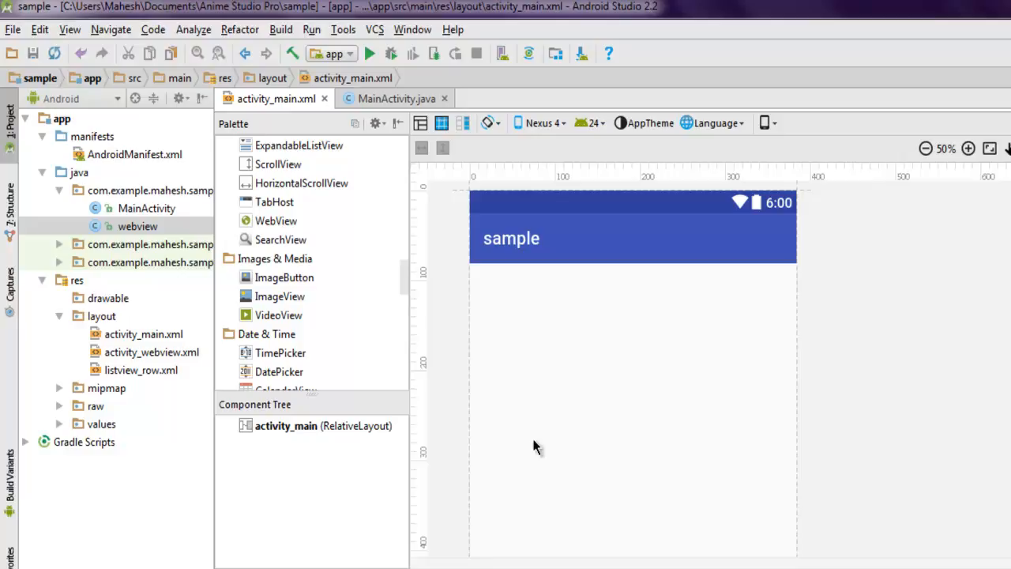
mouse_move(291, 110)
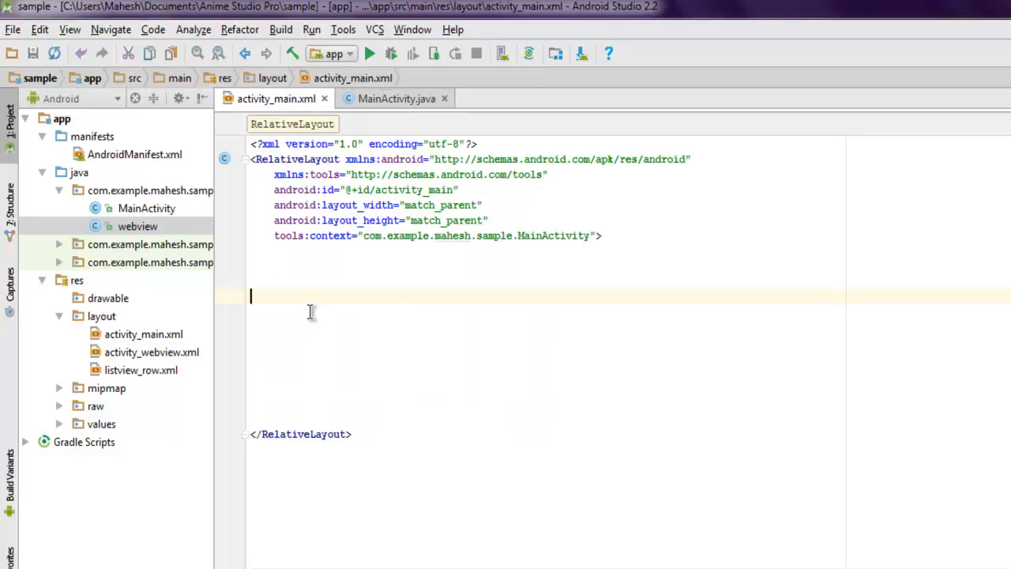
Add a TextView with wrap_content width and height and android:id="@+id/text1" via autocomplete.
text(<TextView)
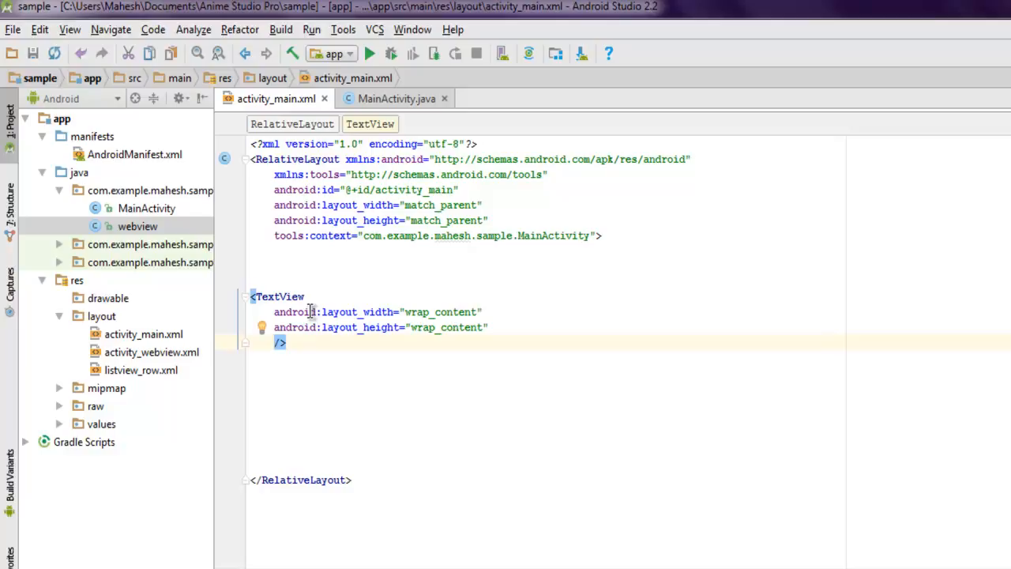
text(android:id=")
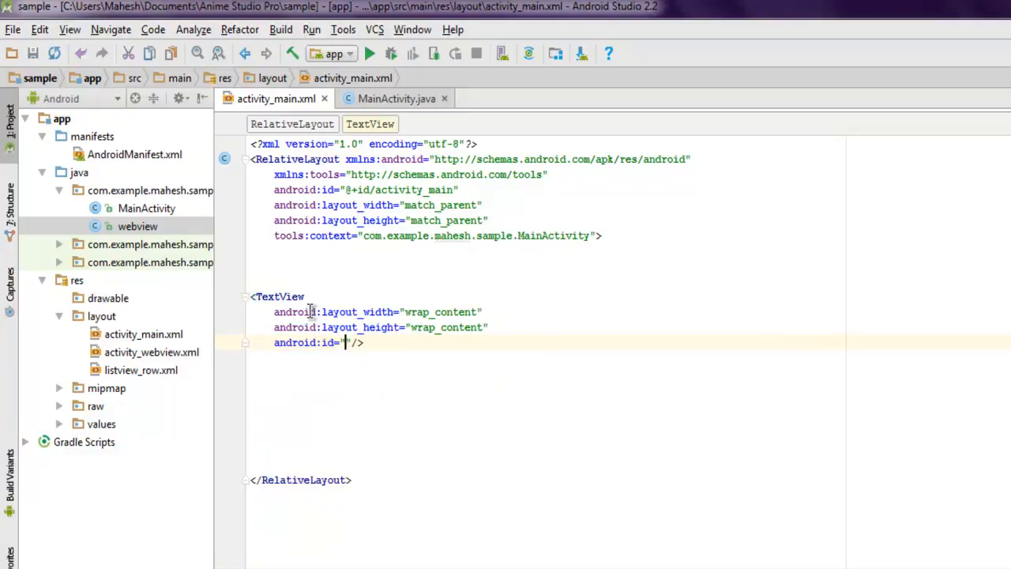
text(@+i)
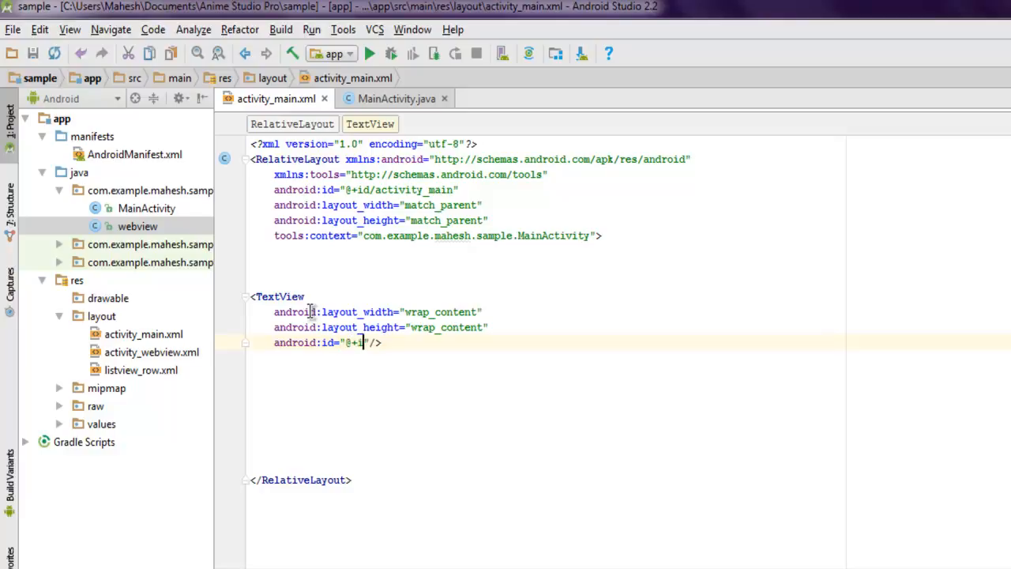
text(/text1)
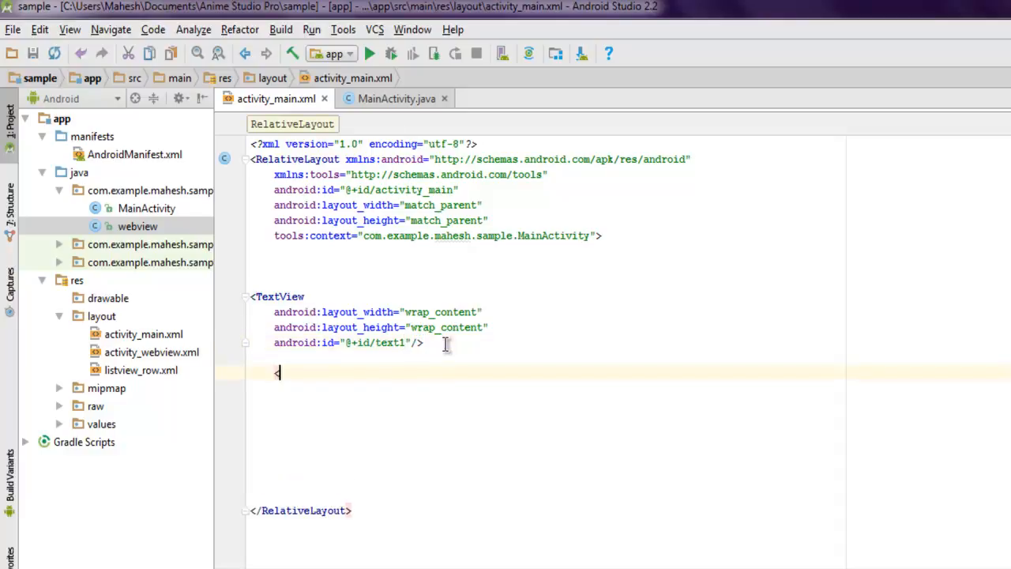
Add a Button with wrap_content width and height and android:id="@+id/button1".
text(<)
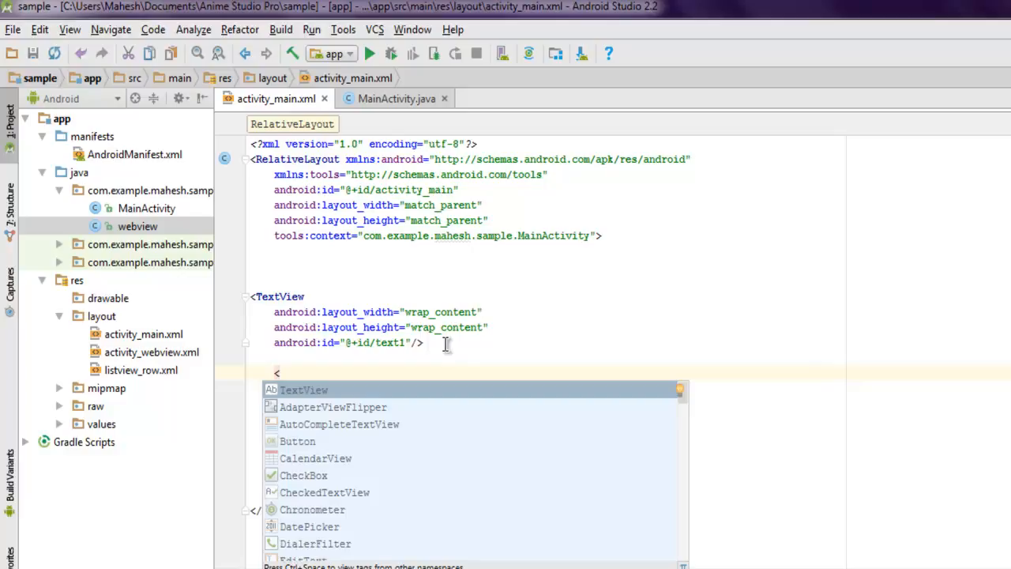
text(Button)
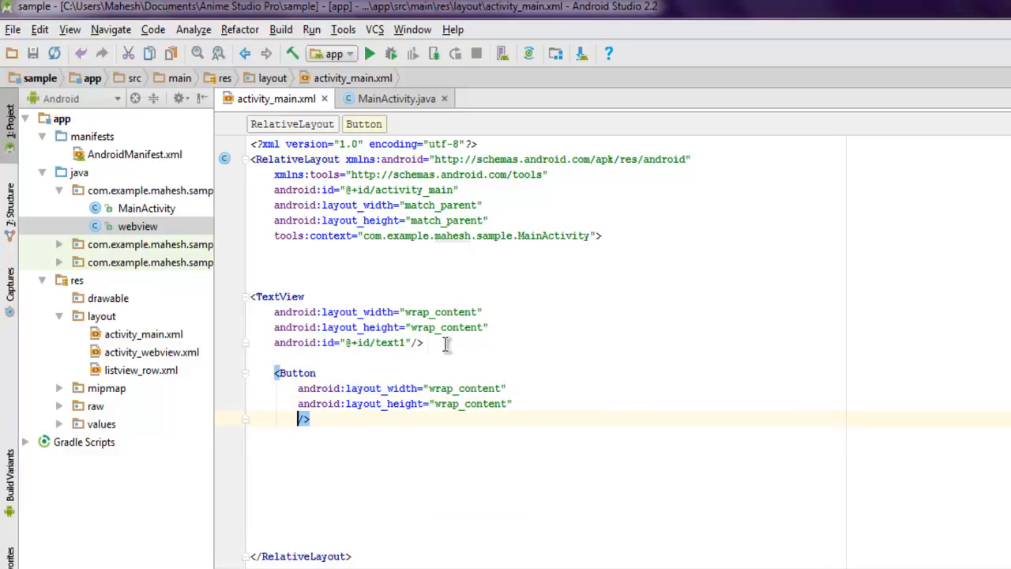
text(android:id="@)
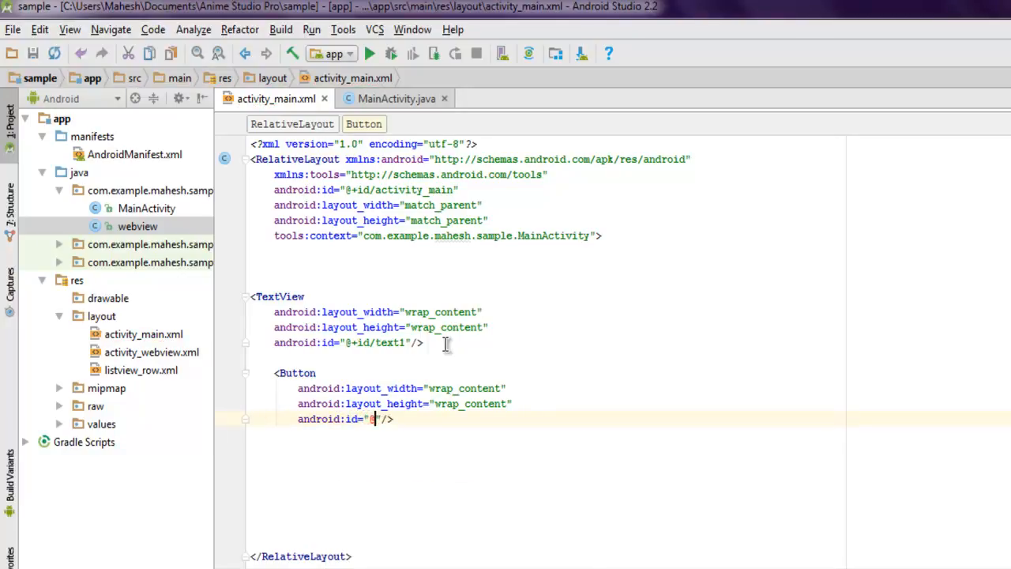
text(+id/button1)
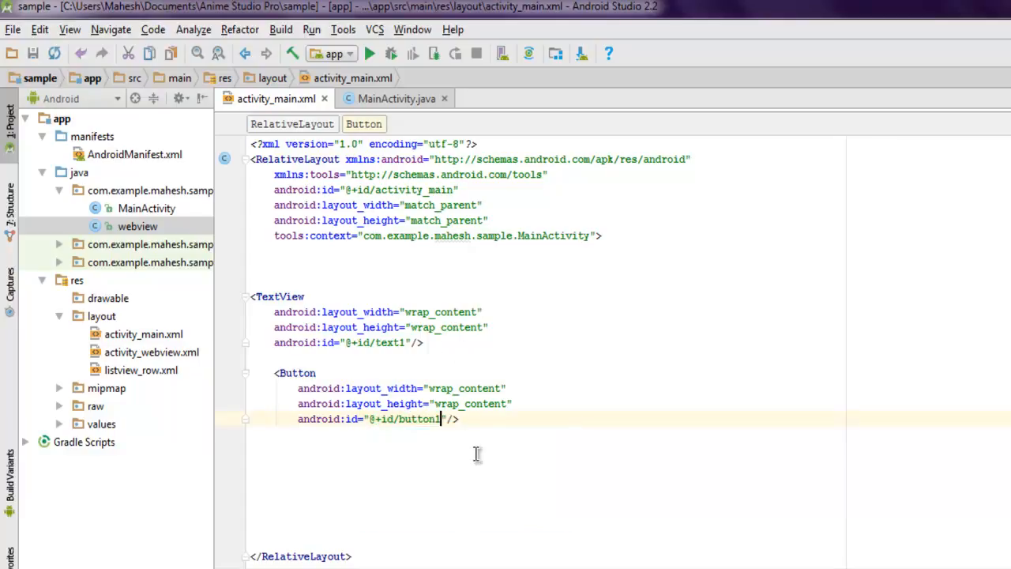
Give the Button layout_centerInParent="true" and view it in the Design preview.
text(and/>)
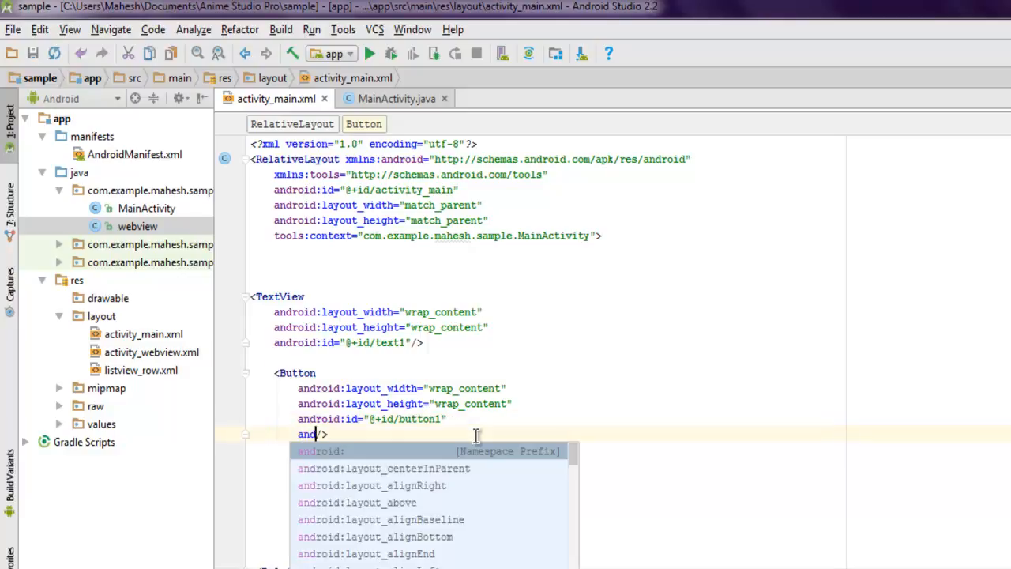
text(id:id)
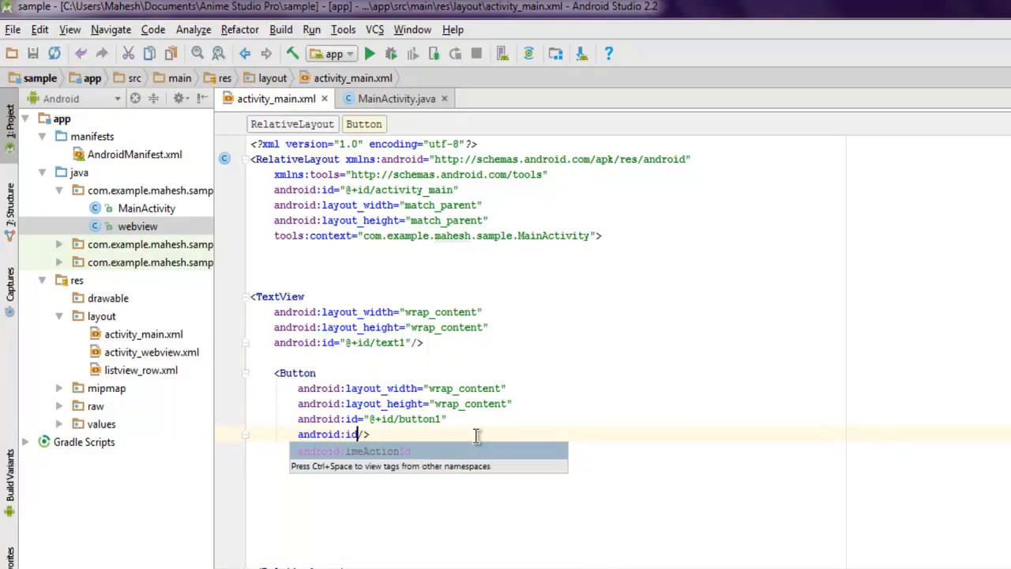
text(t)
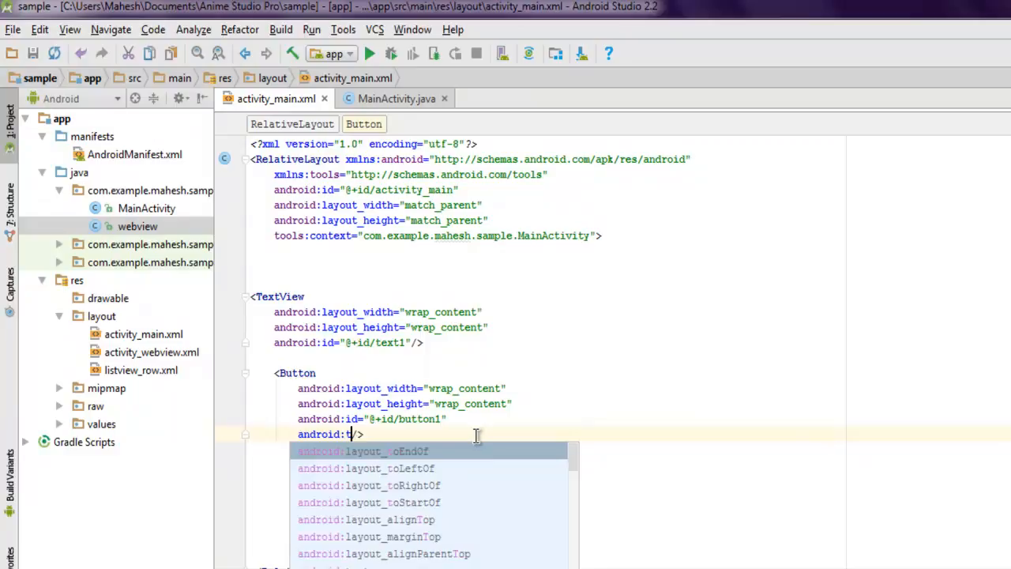
text(a)
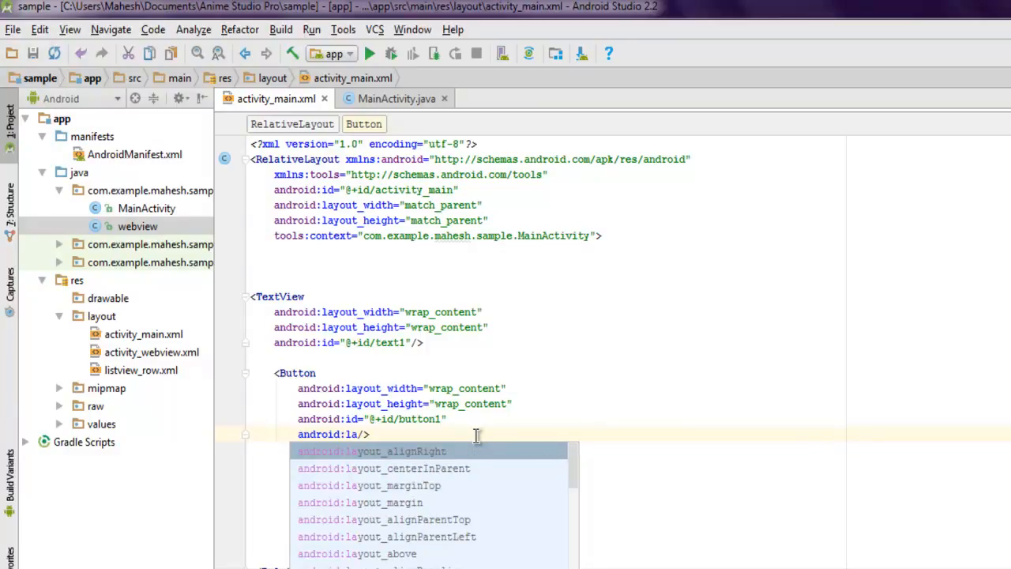
click(383, 468)
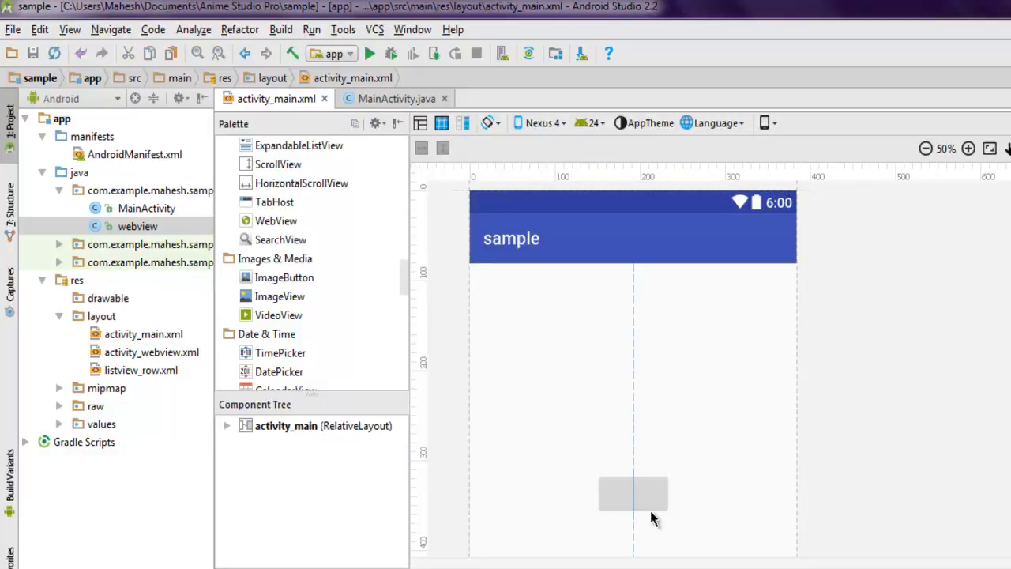
mouse_move(503, 294)
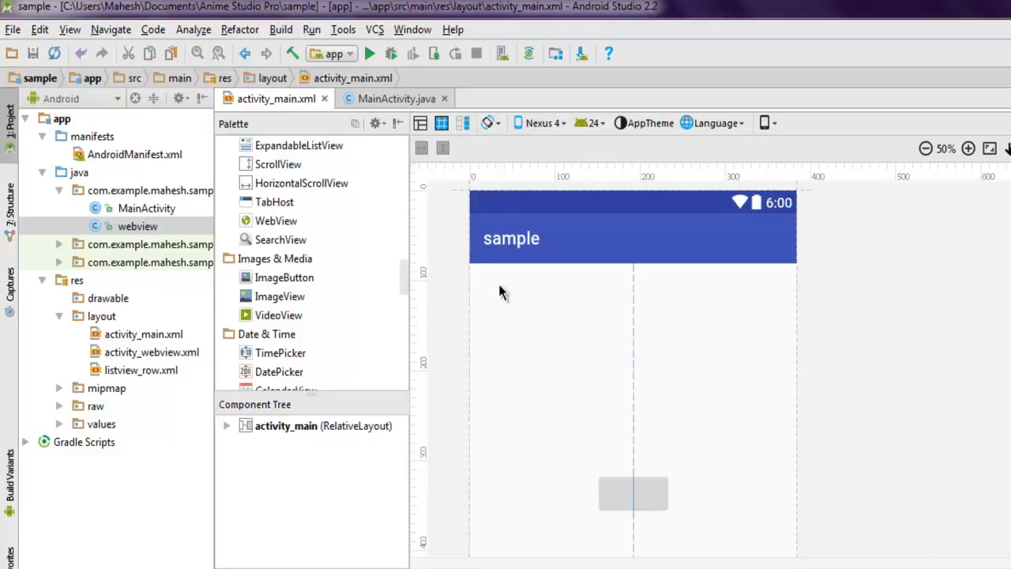
mouse_move(512, 309)
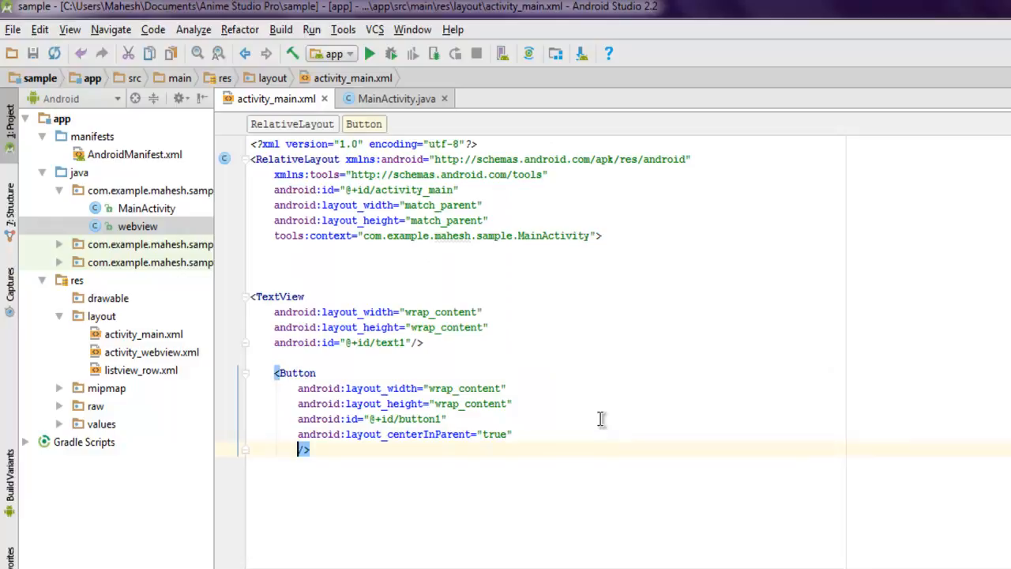
Set the Button's android:text to "Click Timer" and switch to MainActivity.java.
text(android:)
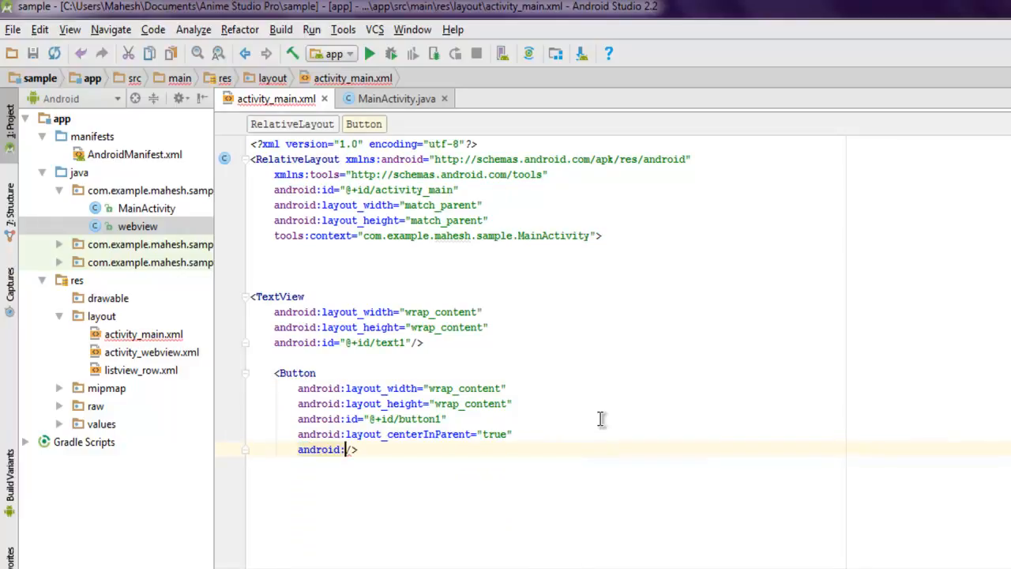
text(text=")
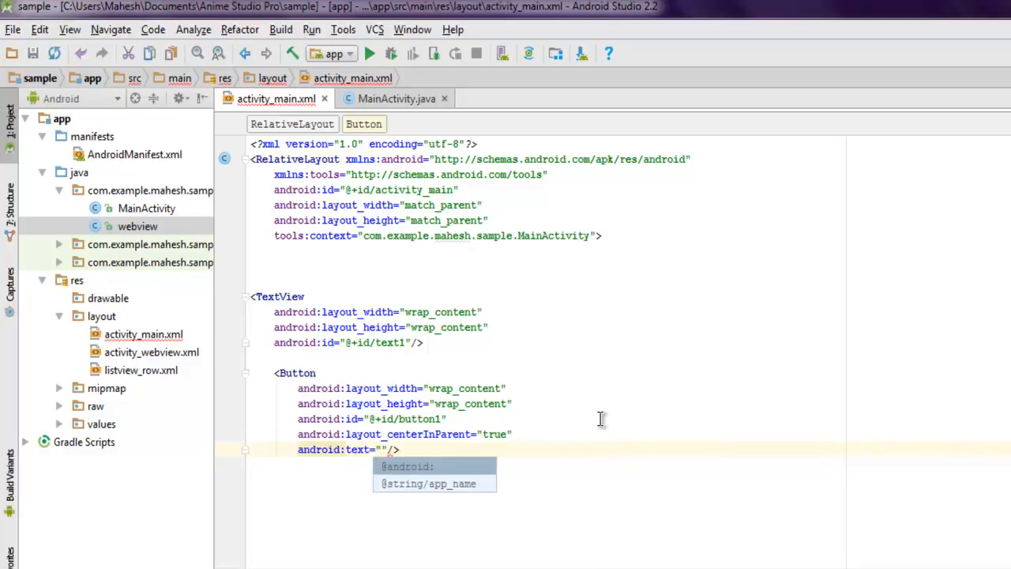
text(Click)
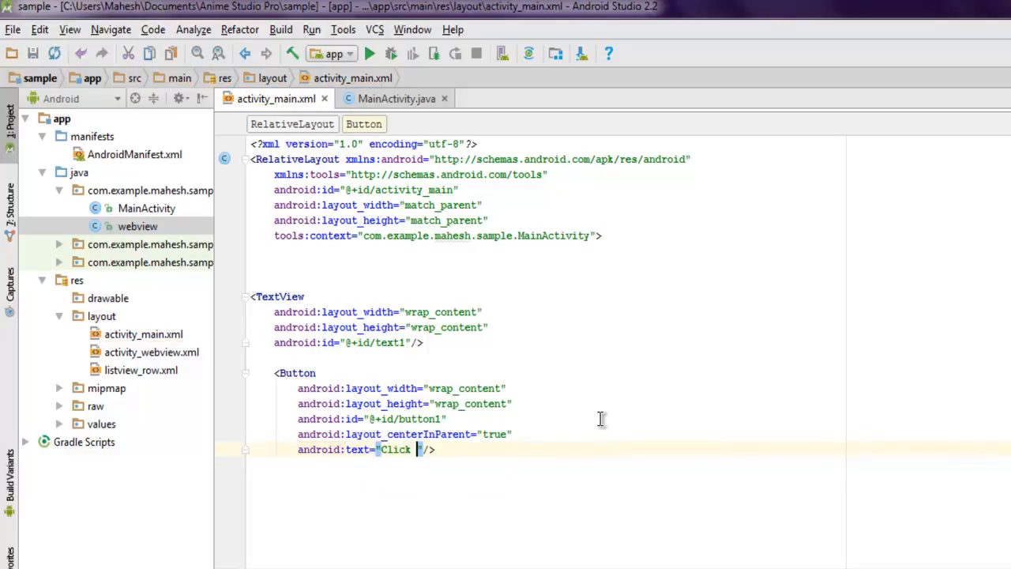
text(Timer)
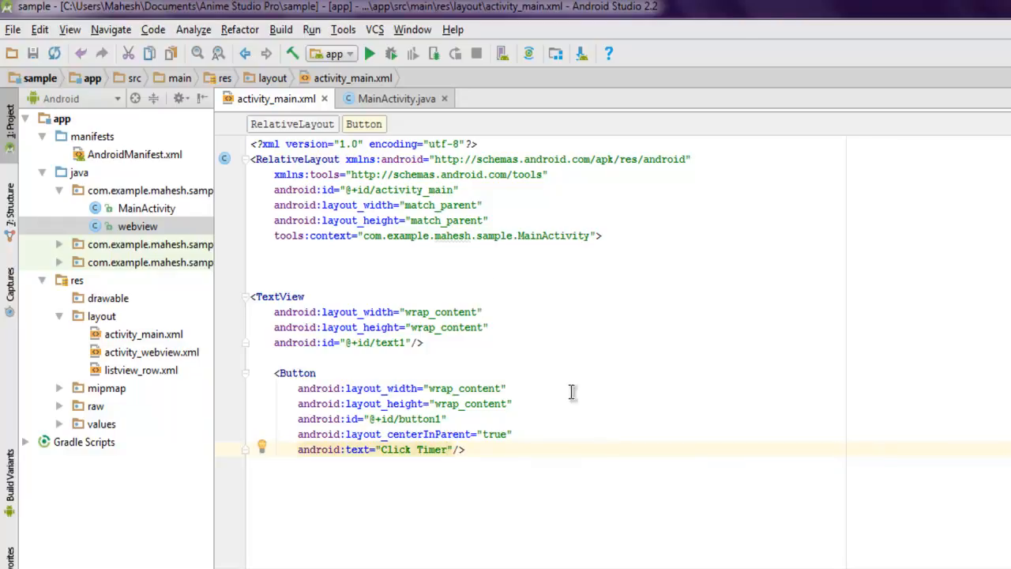
click(396, 98)
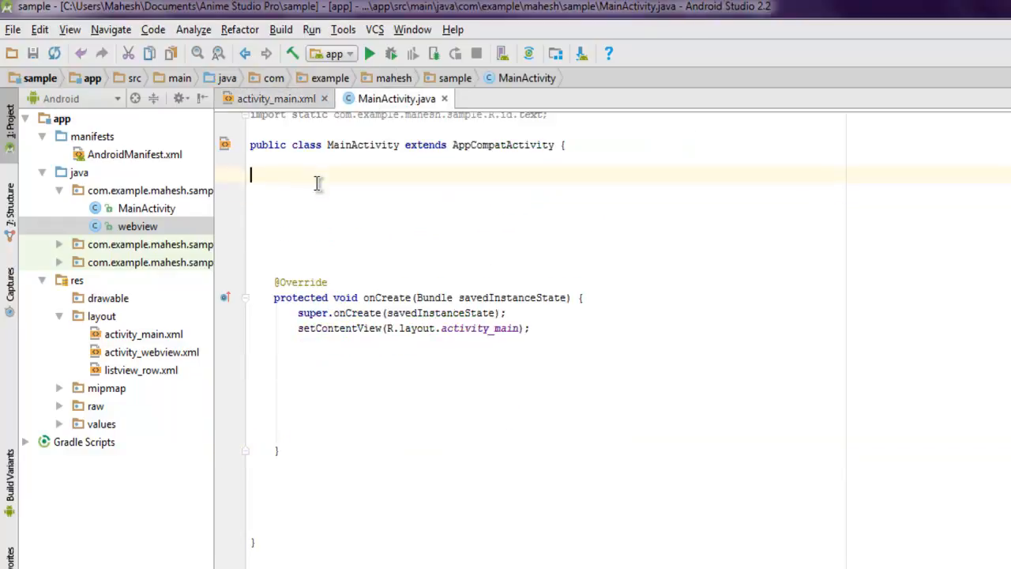
Declare fields 'private Button button;' and 'TextView textView;' in MainActivity.
text(private)
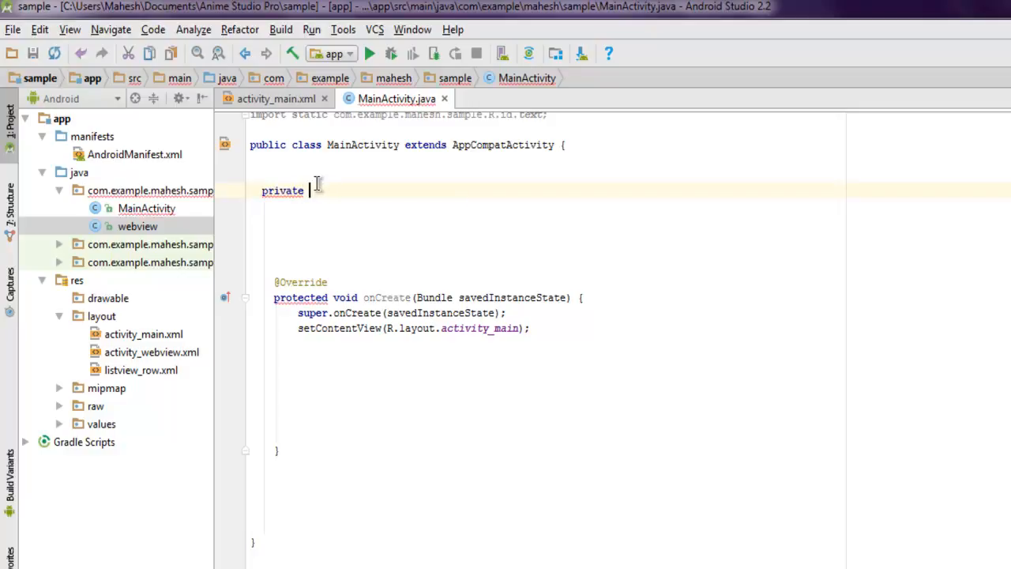
text(Butt)
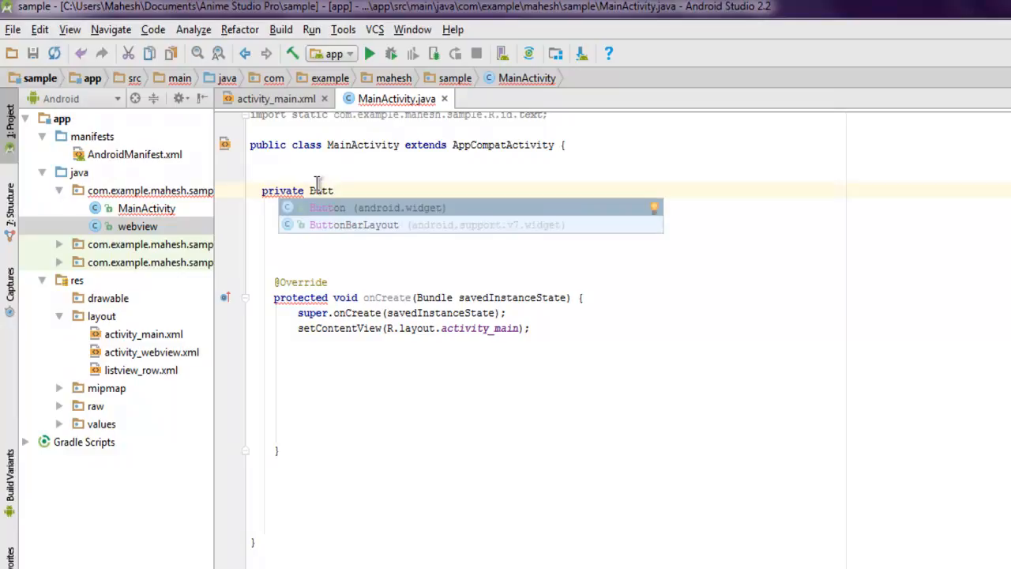
text(button;)
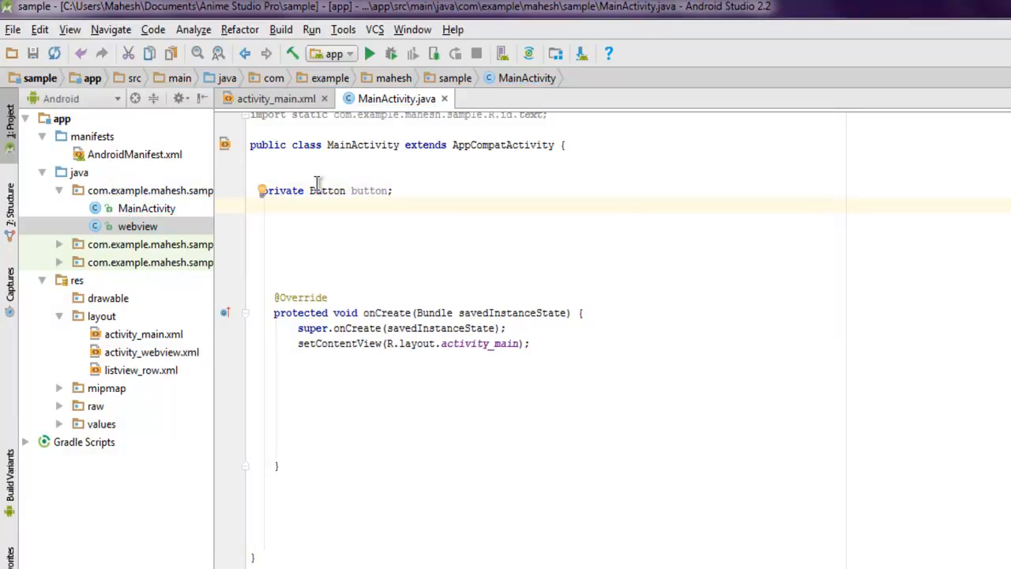
text(TextView textView;)
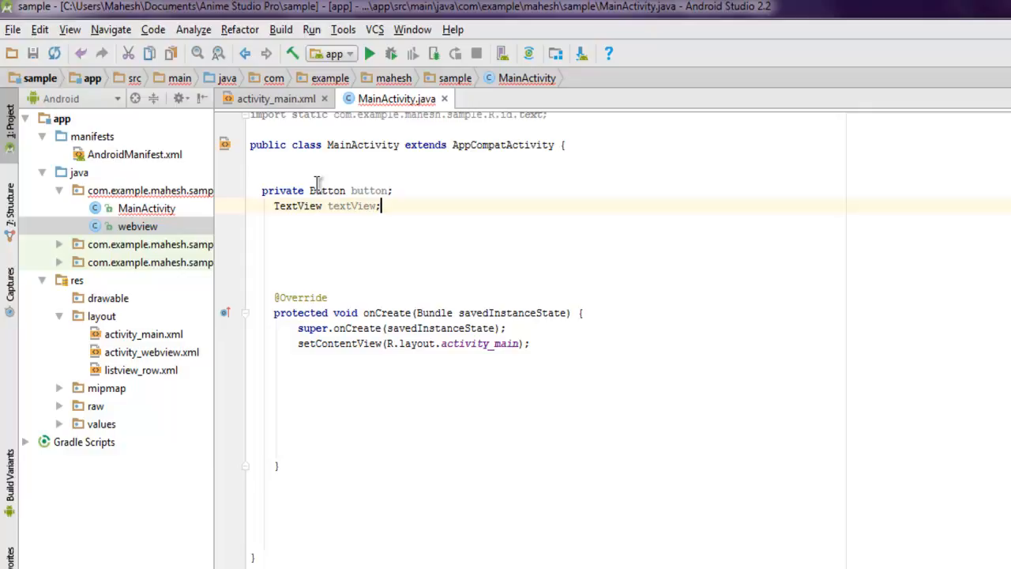
scroll(down, 3)
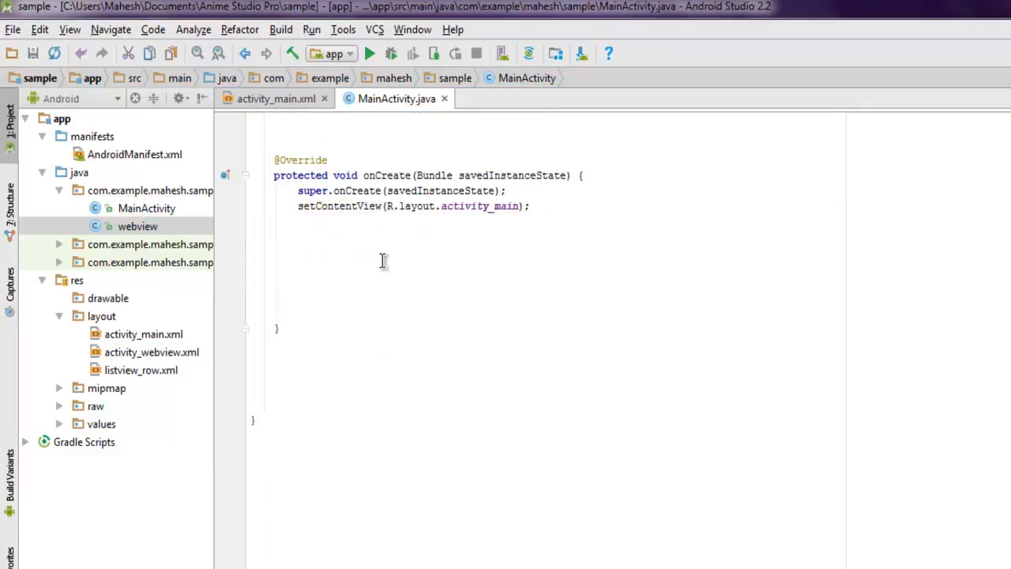
Bind button with (Button) findViewById(R.id.button1) below setContentView in onCreate.
click(382, 265)
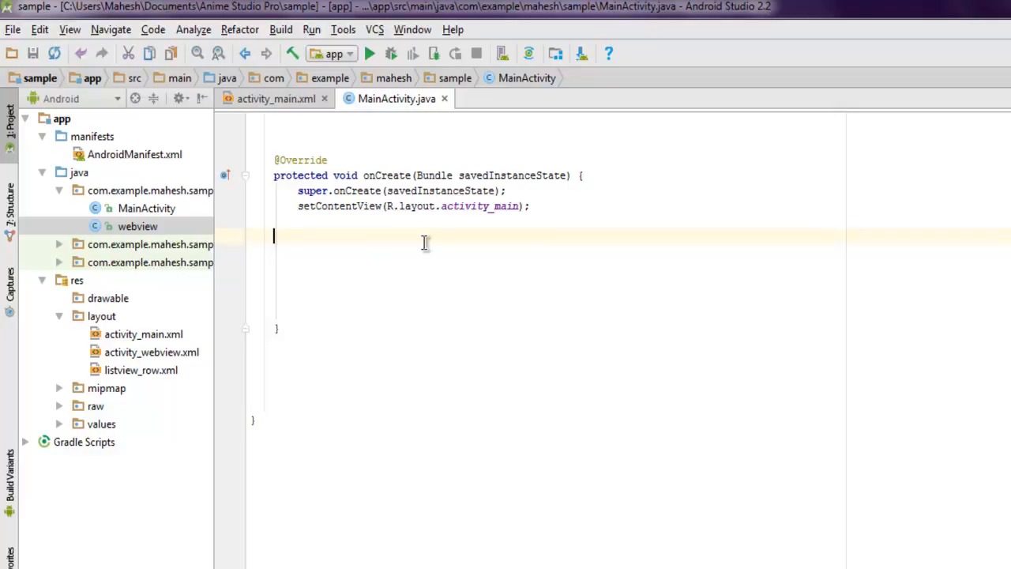
text(button = ()
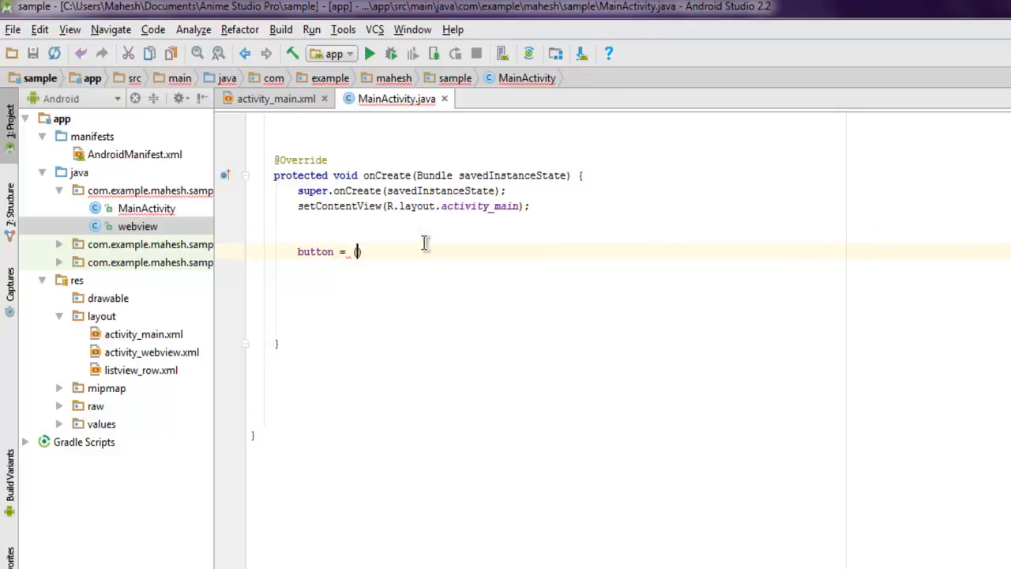
text((Button) fi)
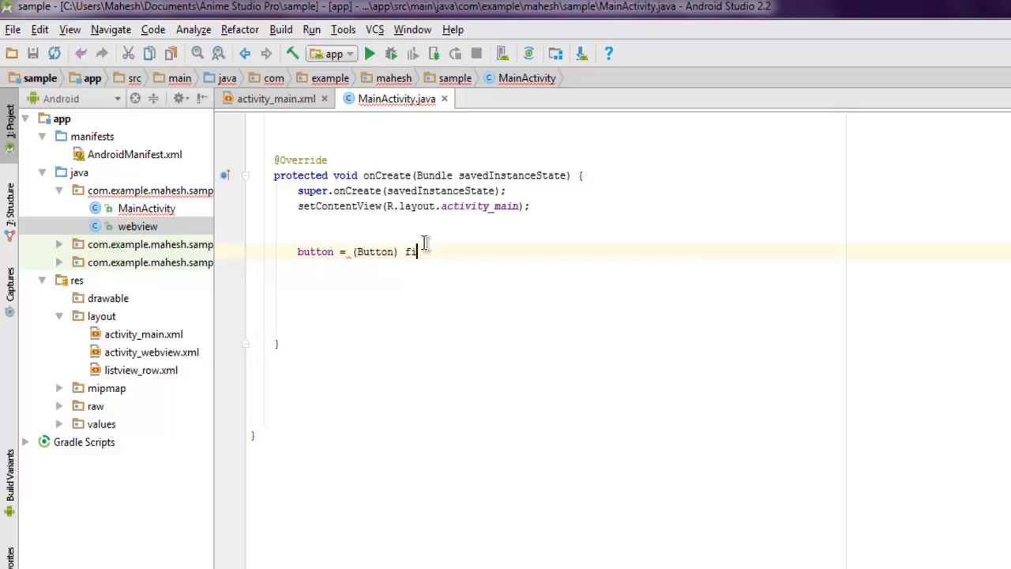
text(nd)
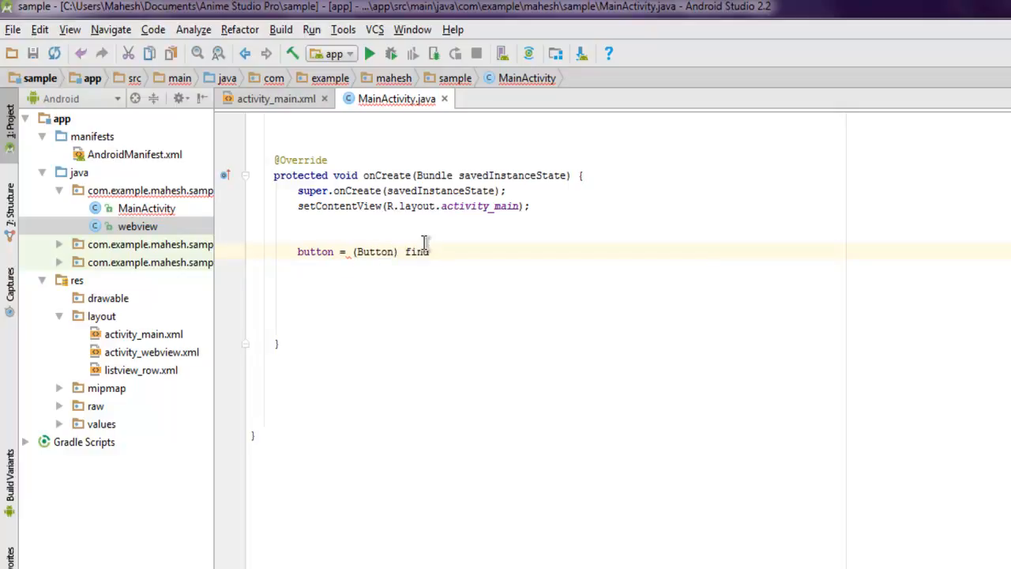
text(ViewById(R.)
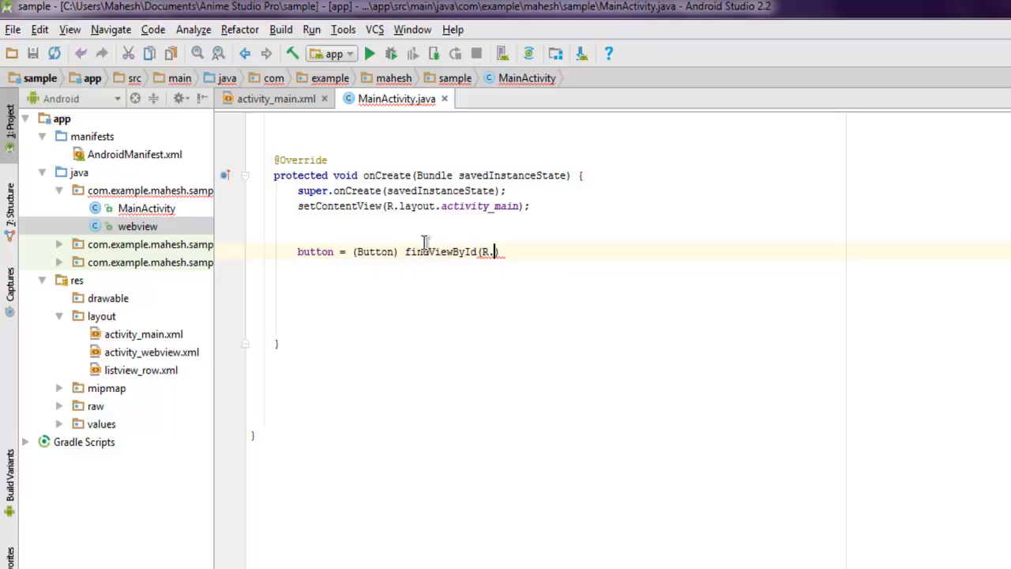
text(id.text1)
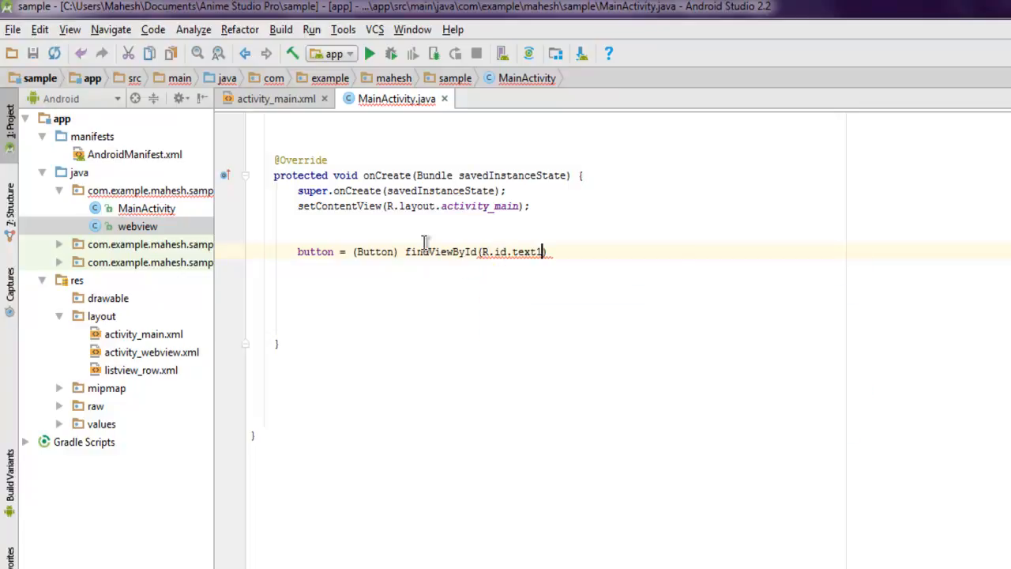
text(button1)
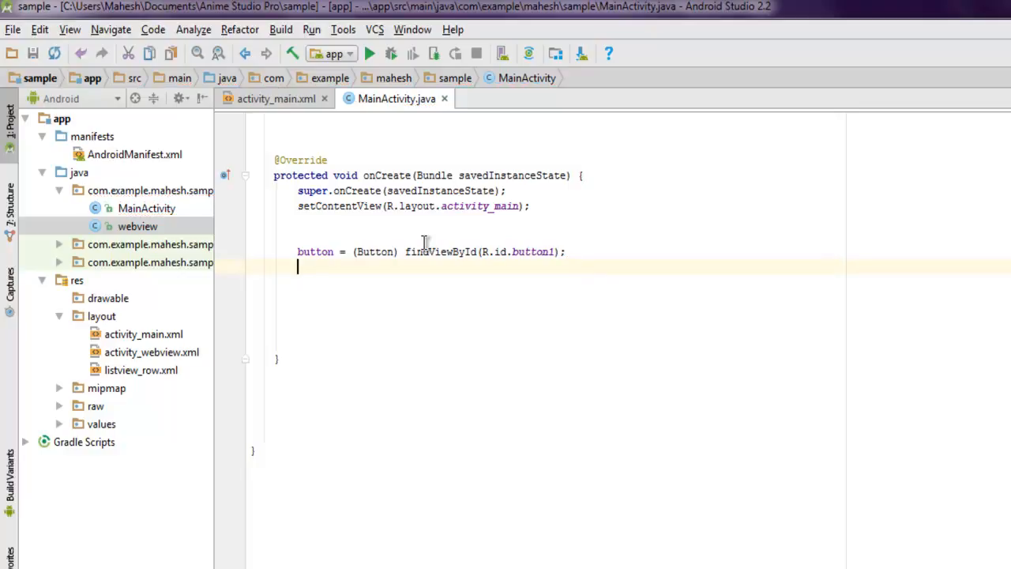
Bind textView with (TextView) findViewById(R.id.text1).
text(textView)
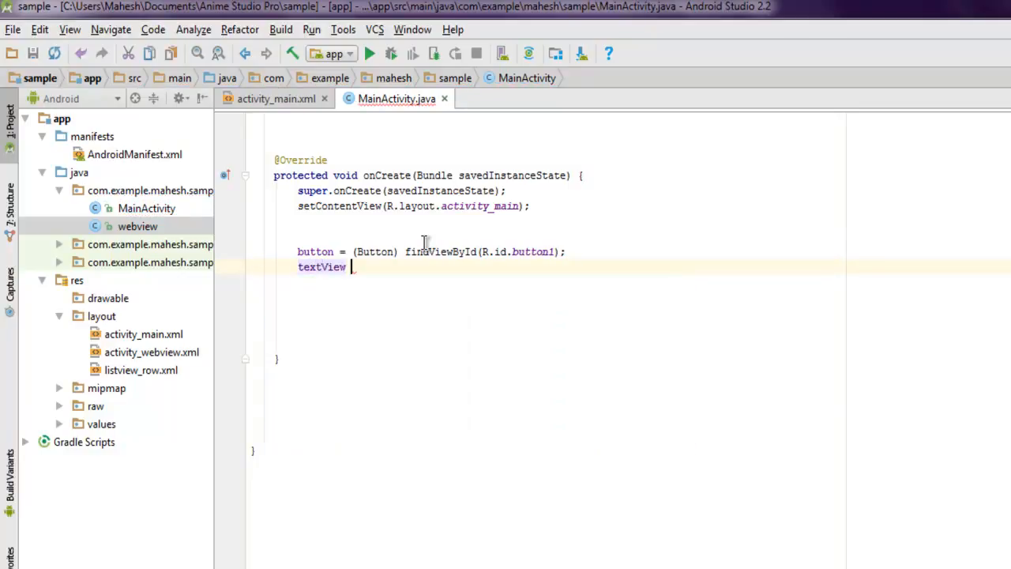
text(= (Text)
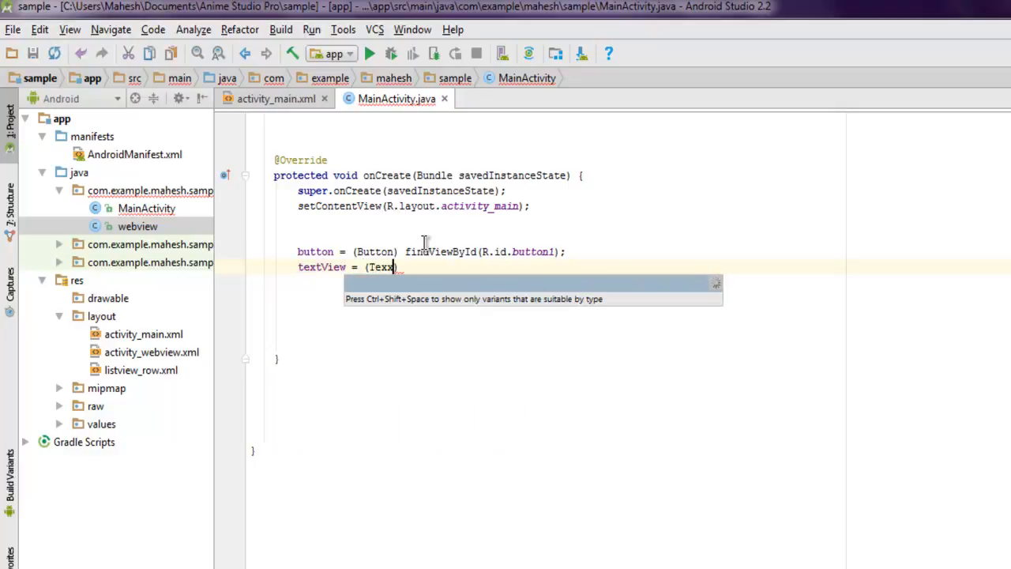
text(tView)
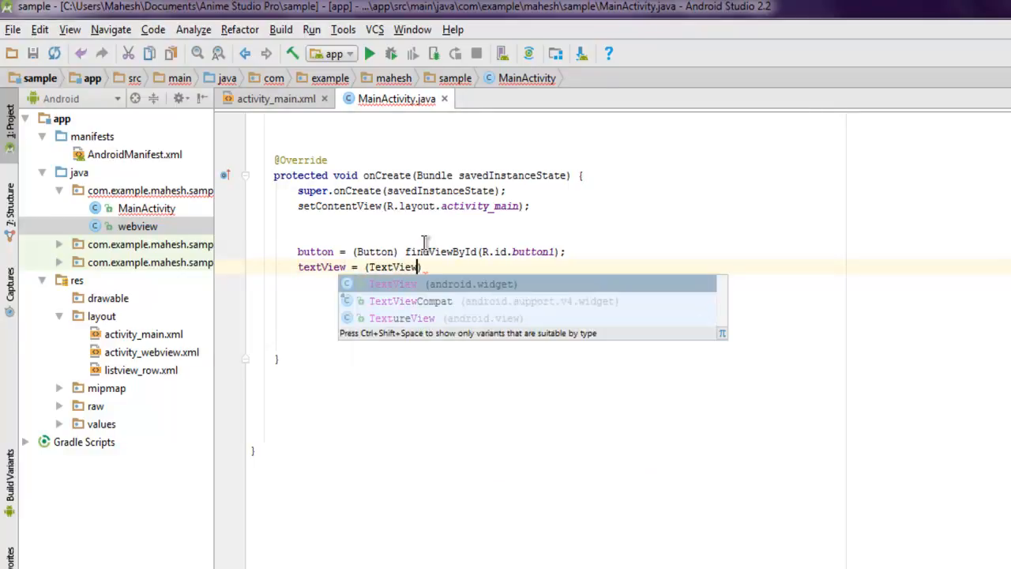
text(findv)
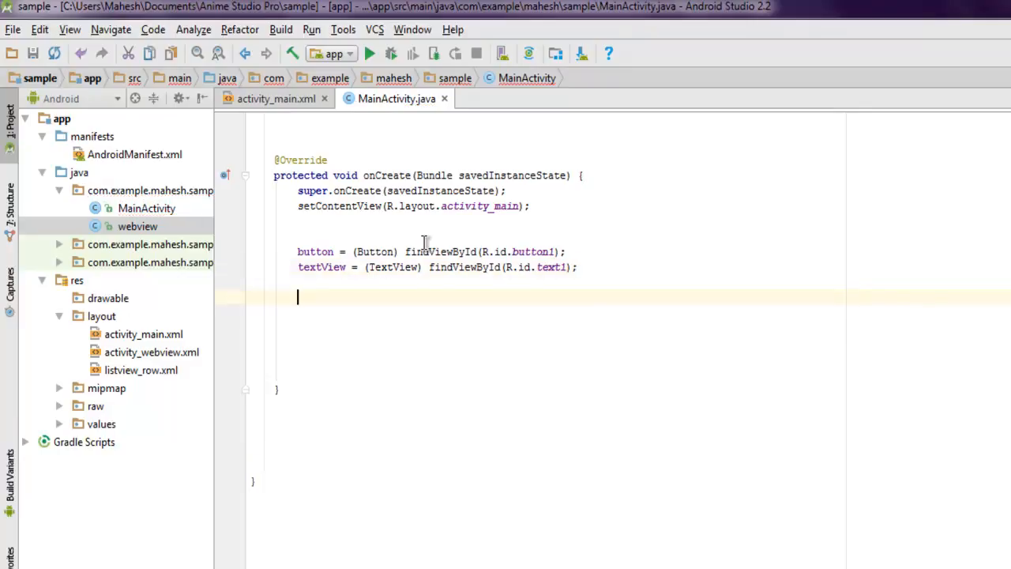
Give button a new View.OnClickListener with an empty onClick(View arg0) body.
text(button.setOnClickListener();)
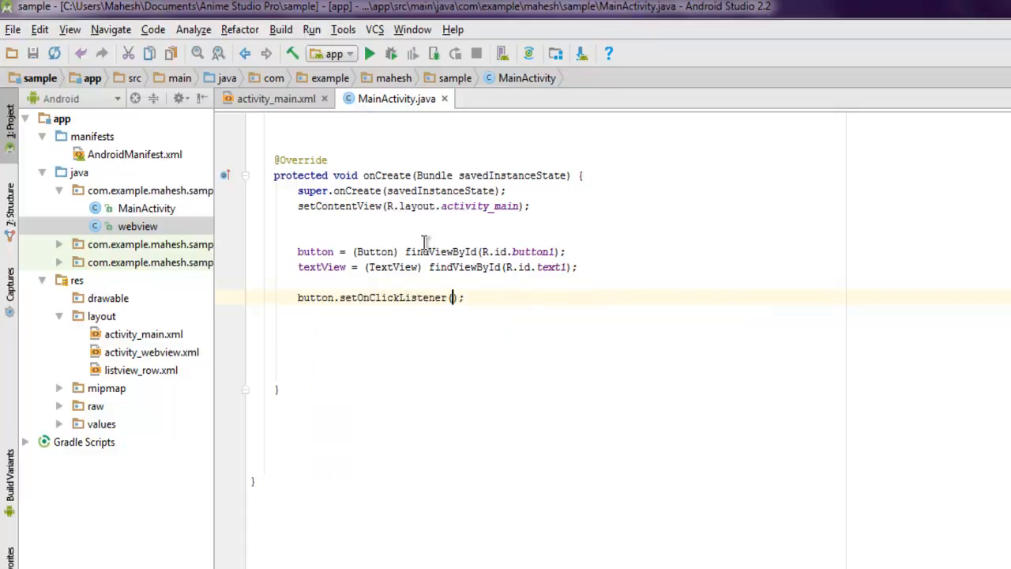
text(new View.OnClickListener()
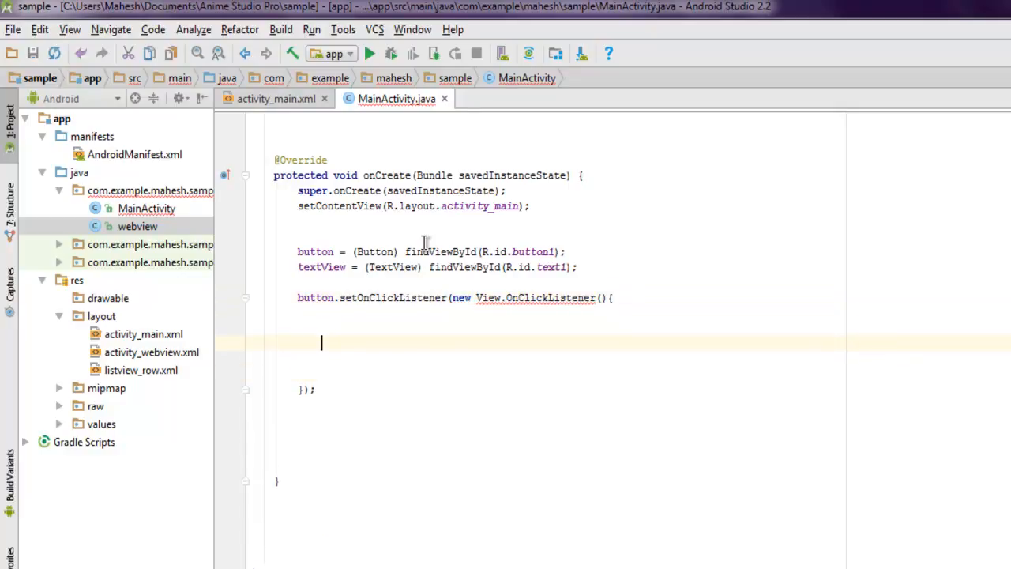
text(public void onClick()
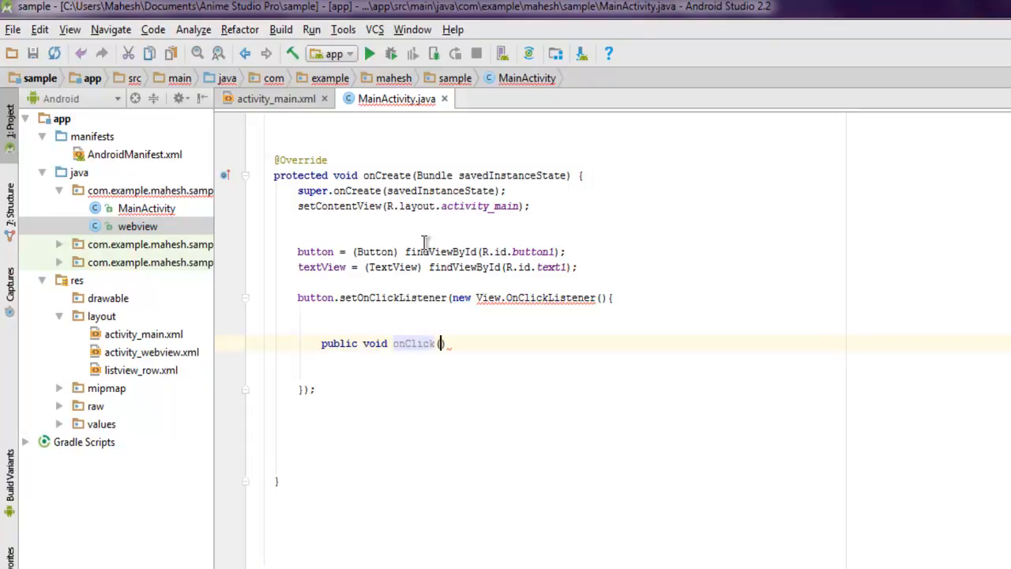
text((View arg0)
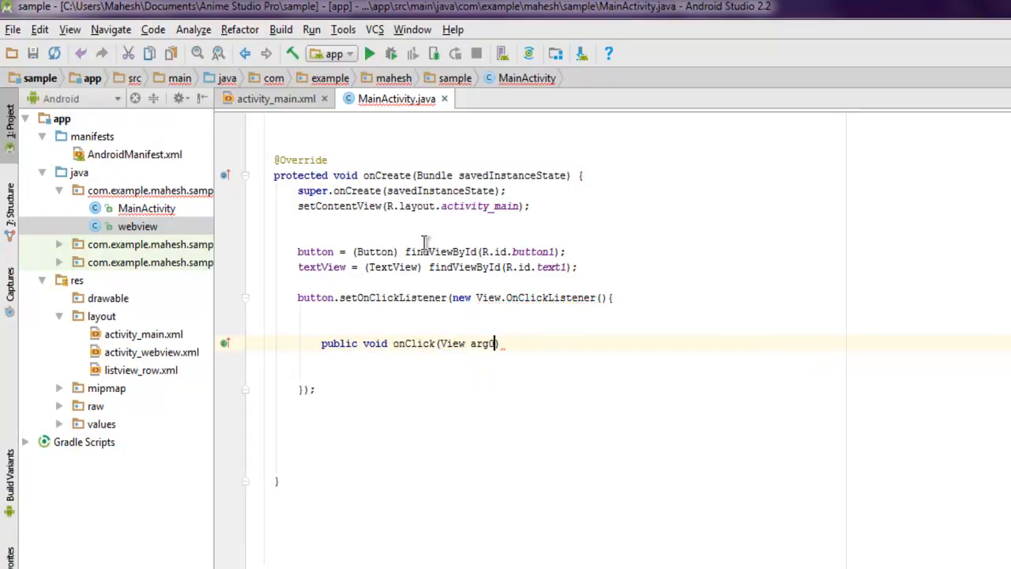
text({)
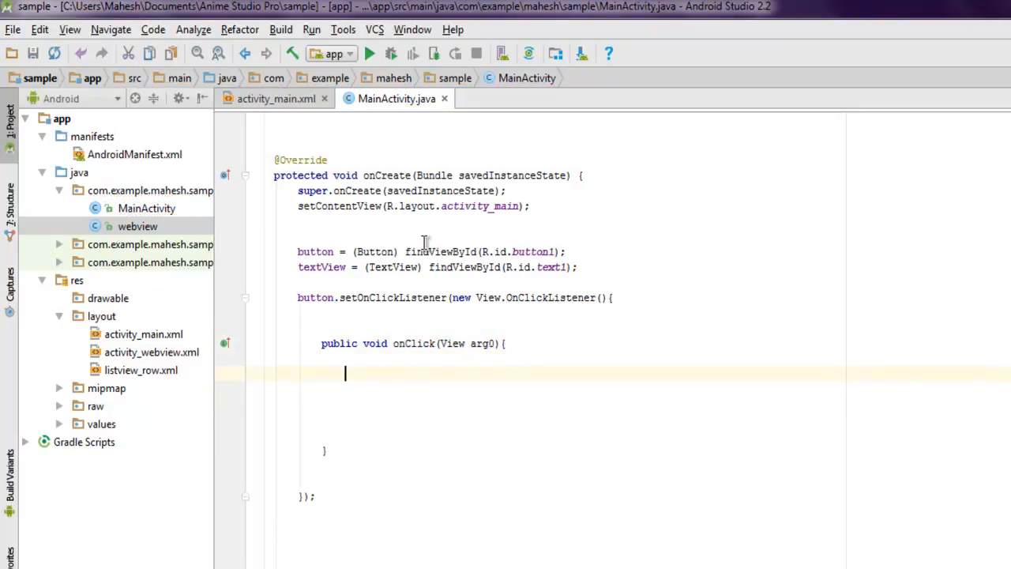
text(CountDownTimer)
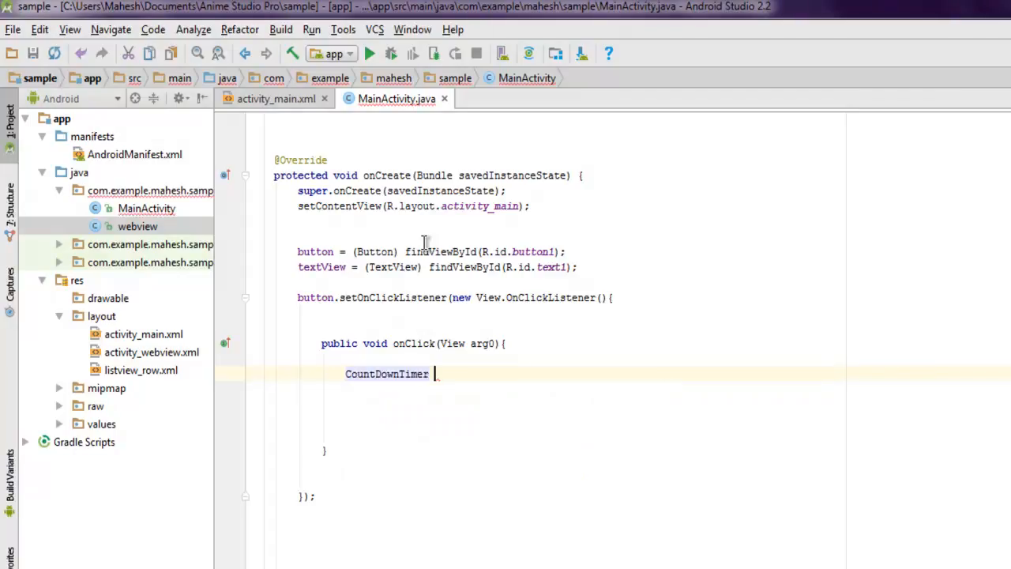
Create countDownTimer = new CountDownTimer(60*1000, 1000) with onTick and onFinish stubs.
text(countDownTimer = new Count)
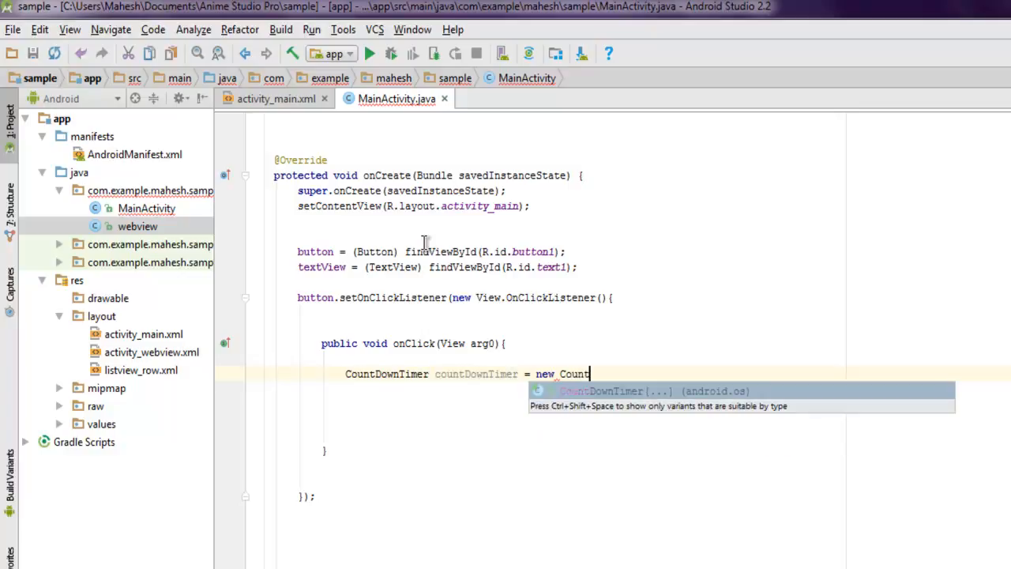
key(Enter)
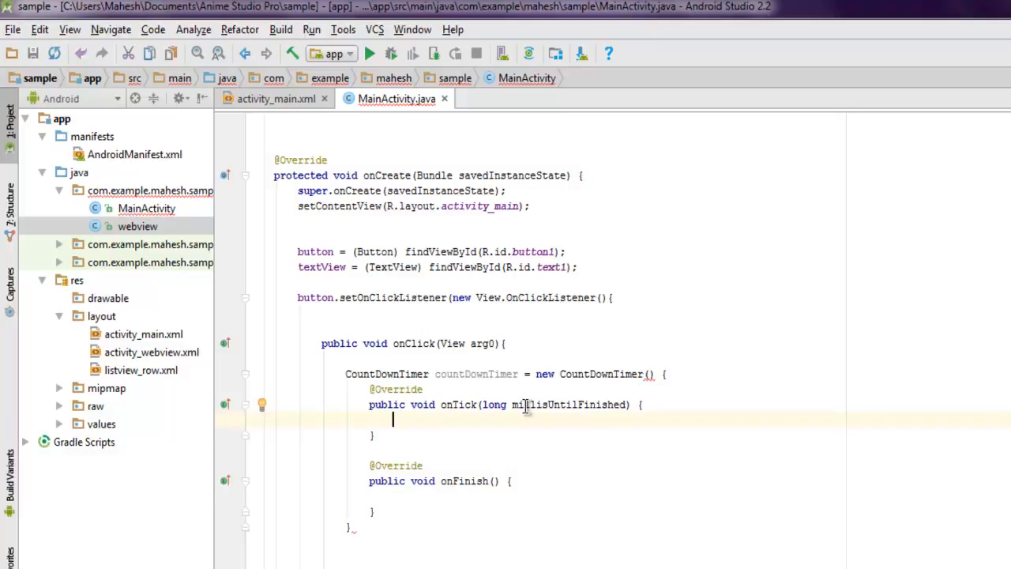
mouse_move(651, 380)
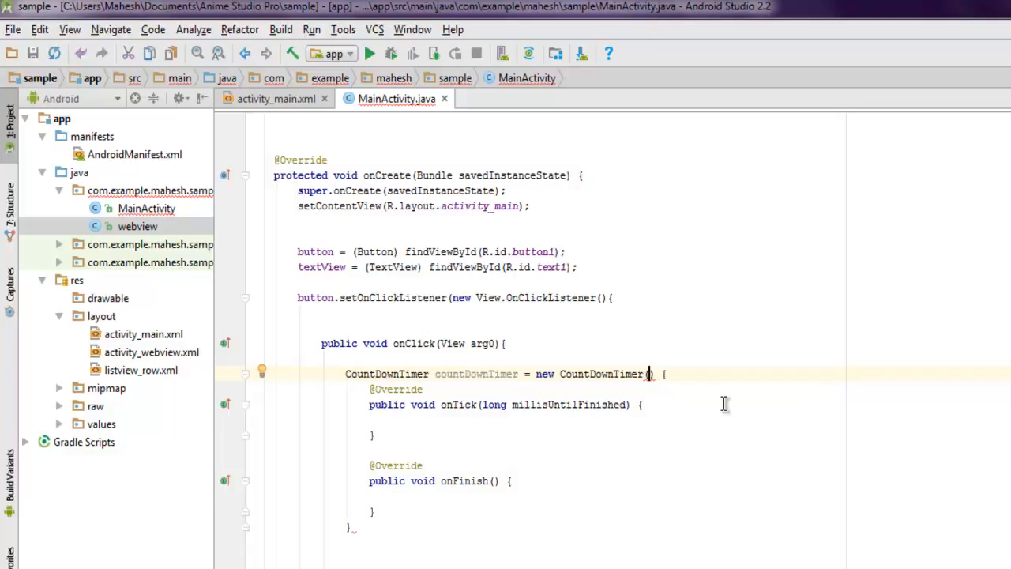
text(60)
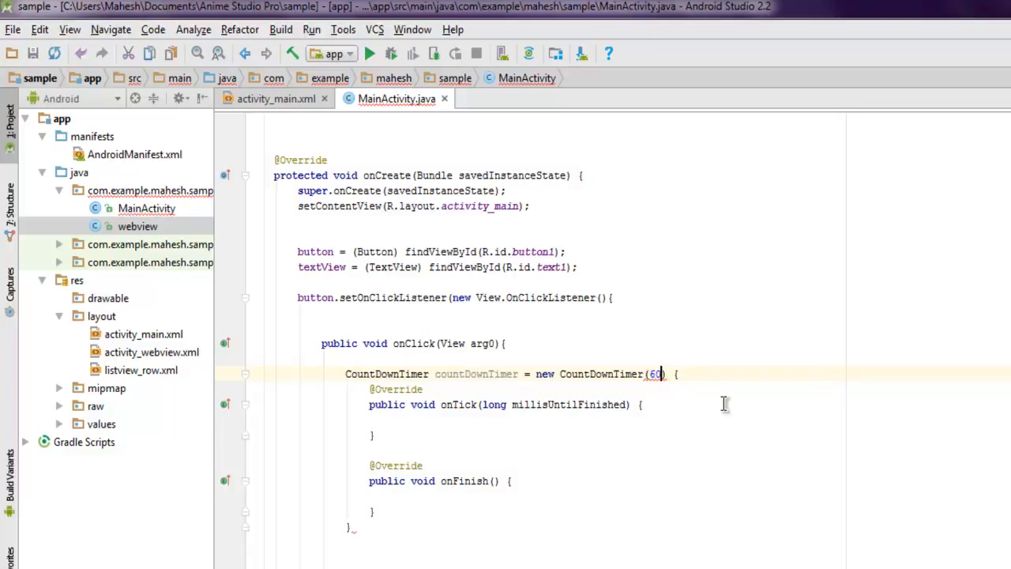
text(*)
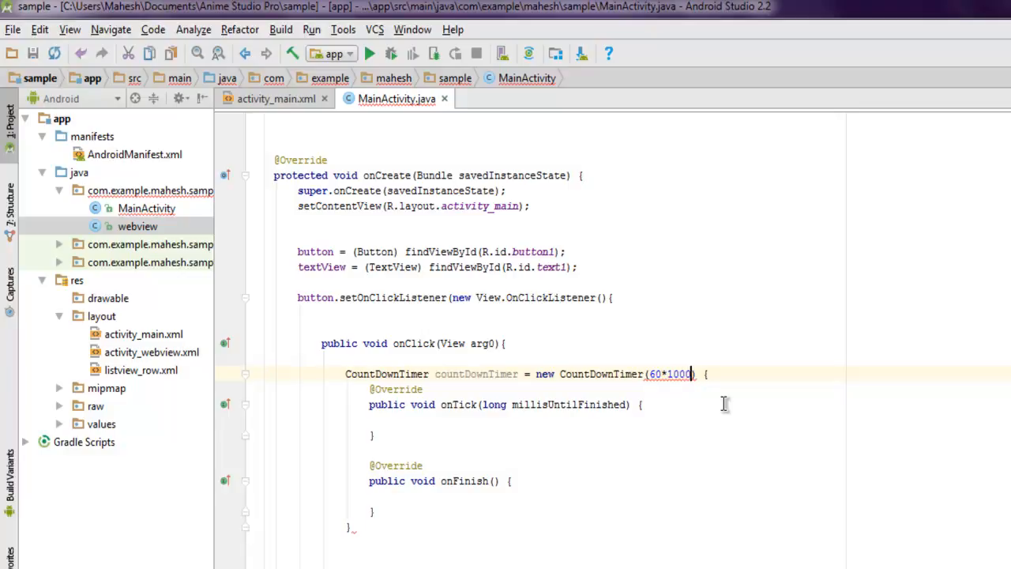
text(,1000)
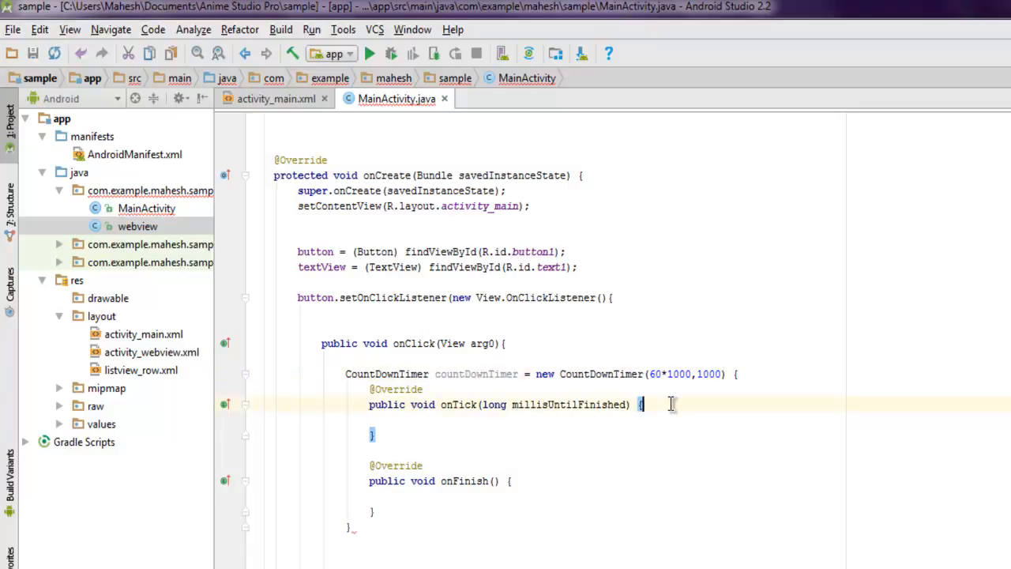
key(enter)
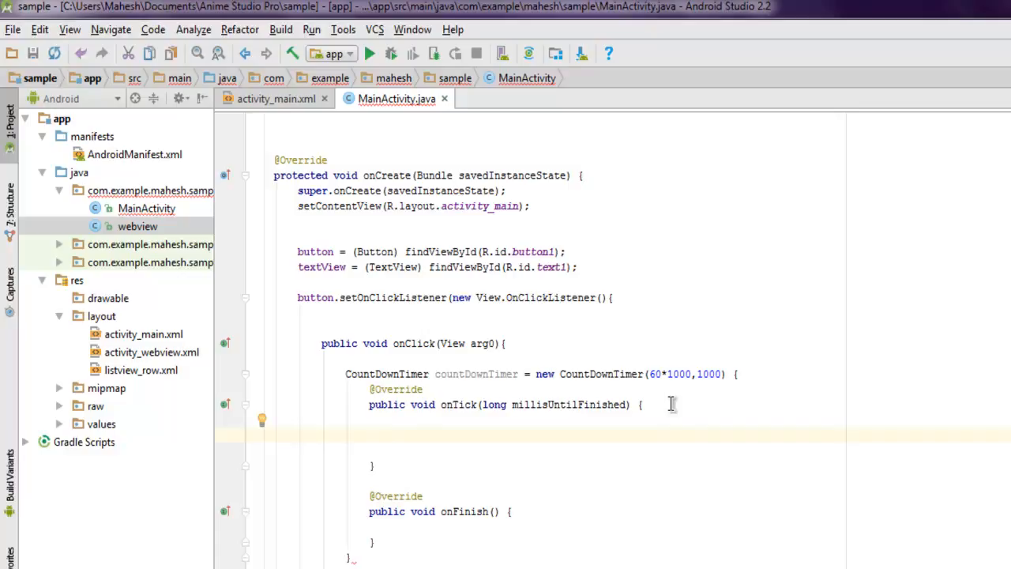
Make onTick call textView.setText("Countdown :"+millisUntilFinished/1000).
text(textView.setText("Countdown :");)
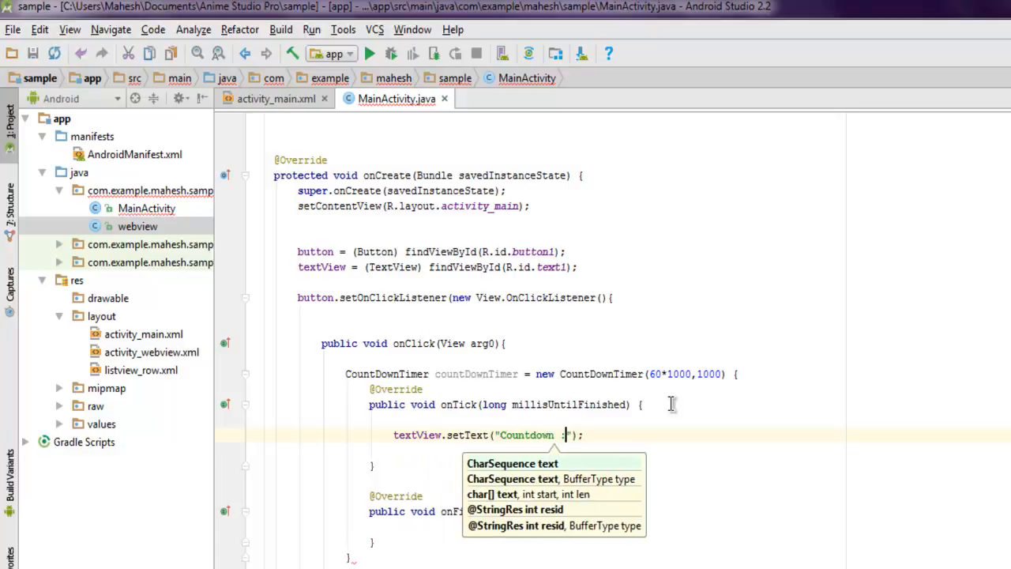
text(+)
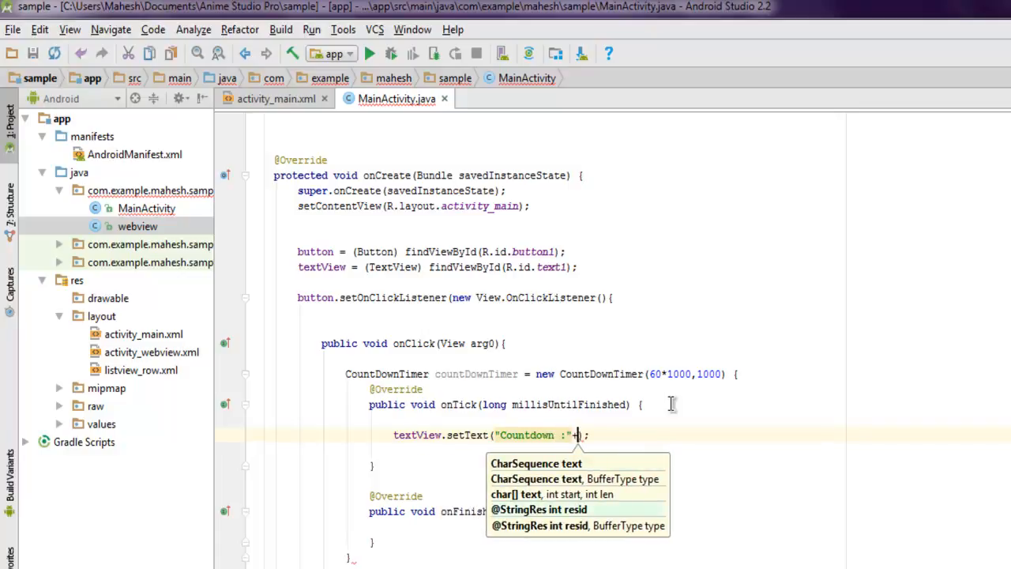
text(n)
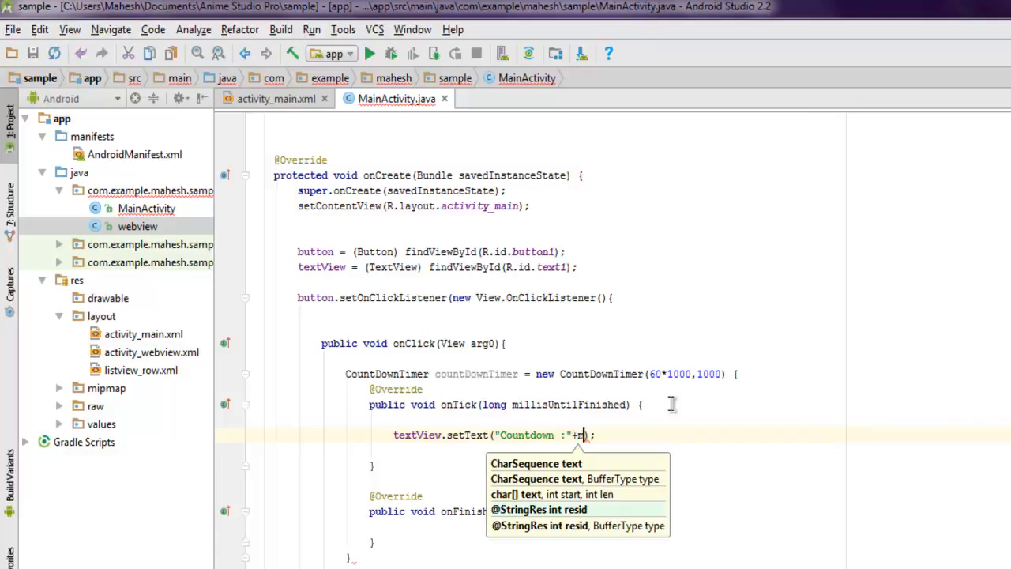
text(millisUntilFinished)
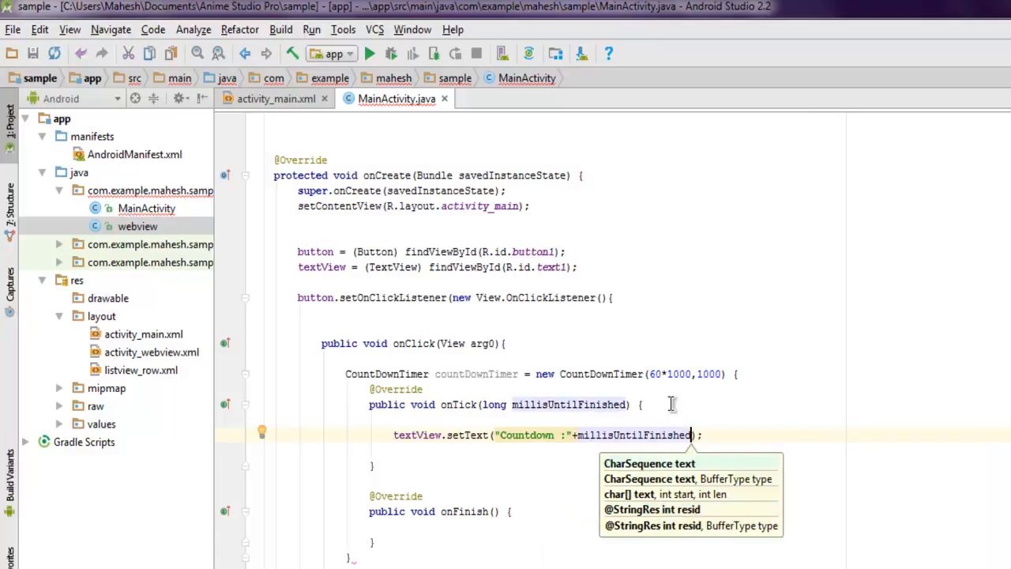
text(/1000)
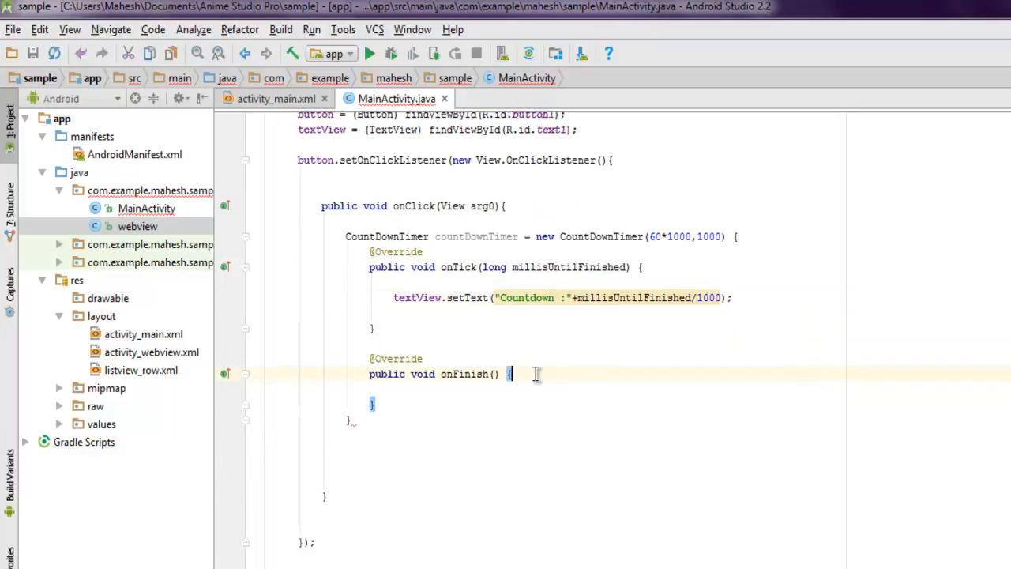
Make onFinish call textView.setText("Countdown End") and append .start() to the timer.
key(enter)
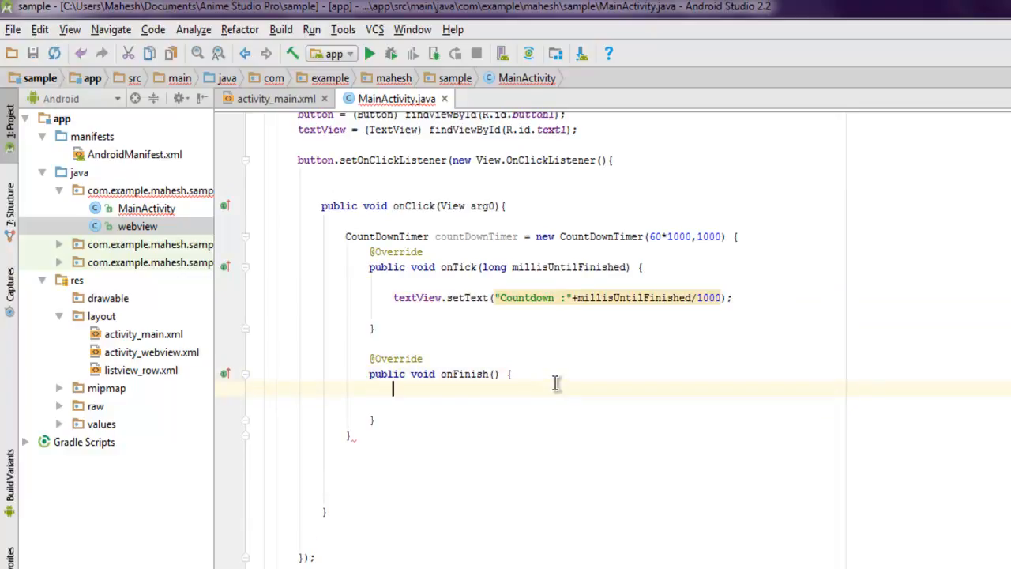
text(textView)
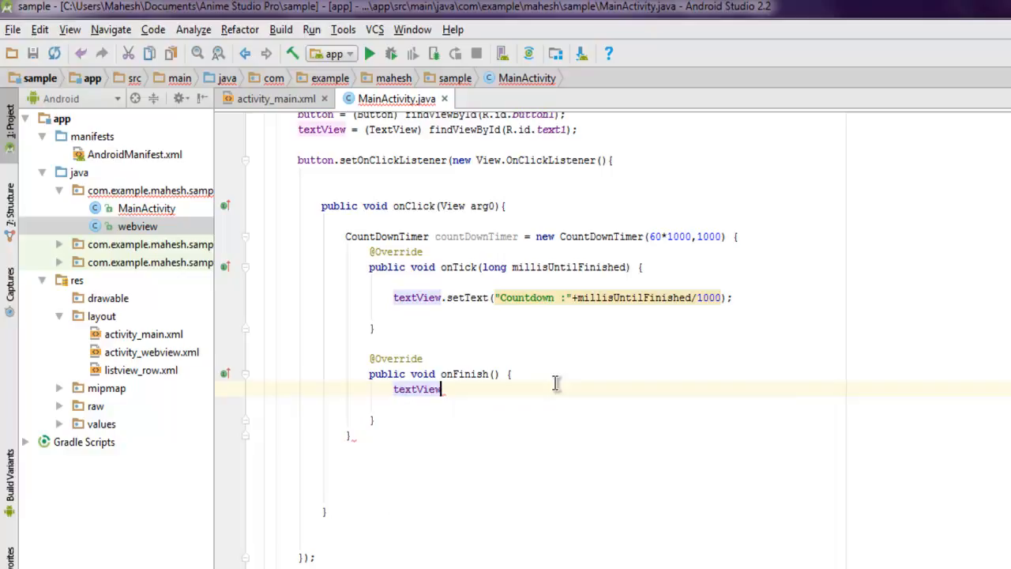
text(.setT)
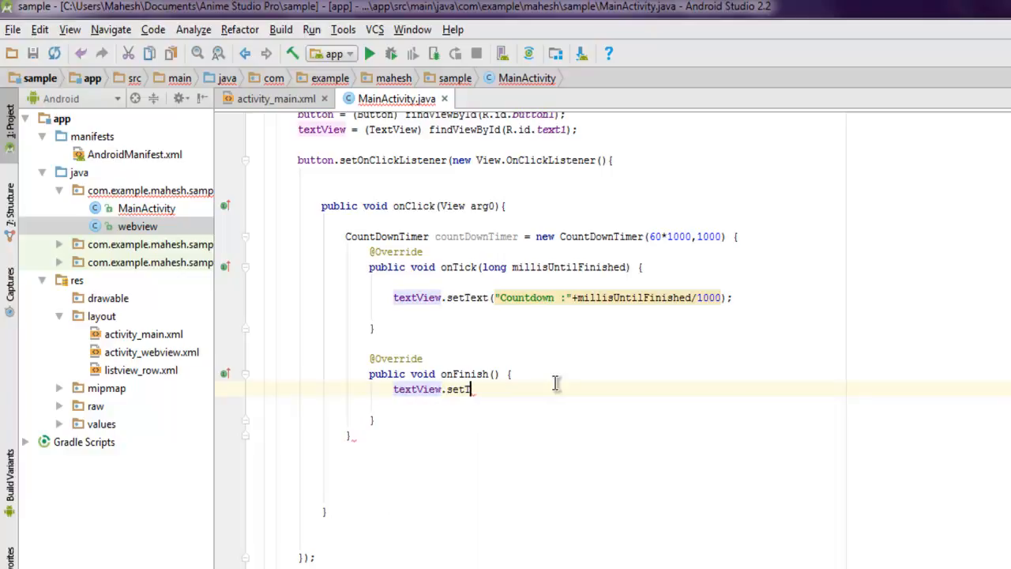
text(();)
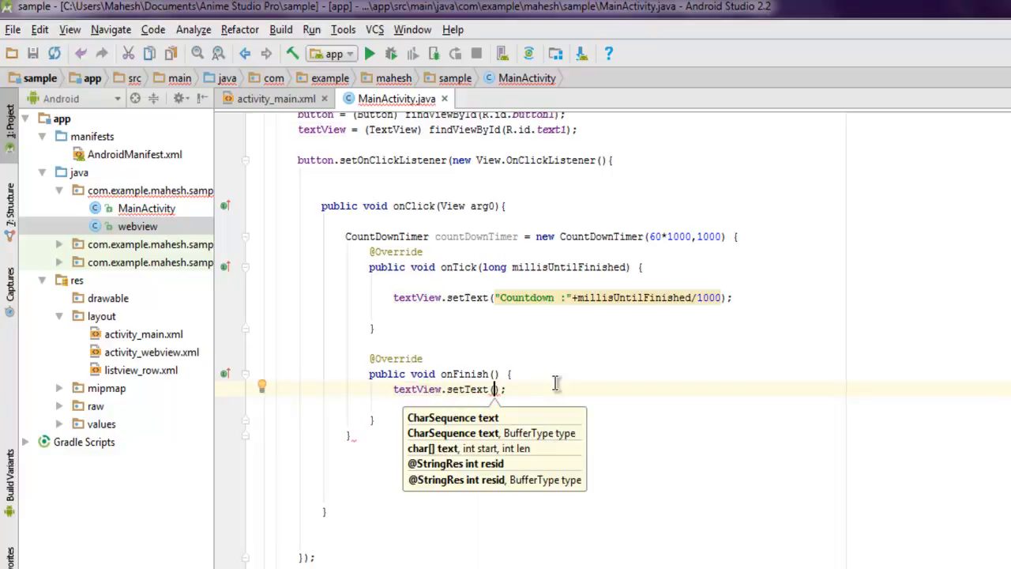
text(Count")
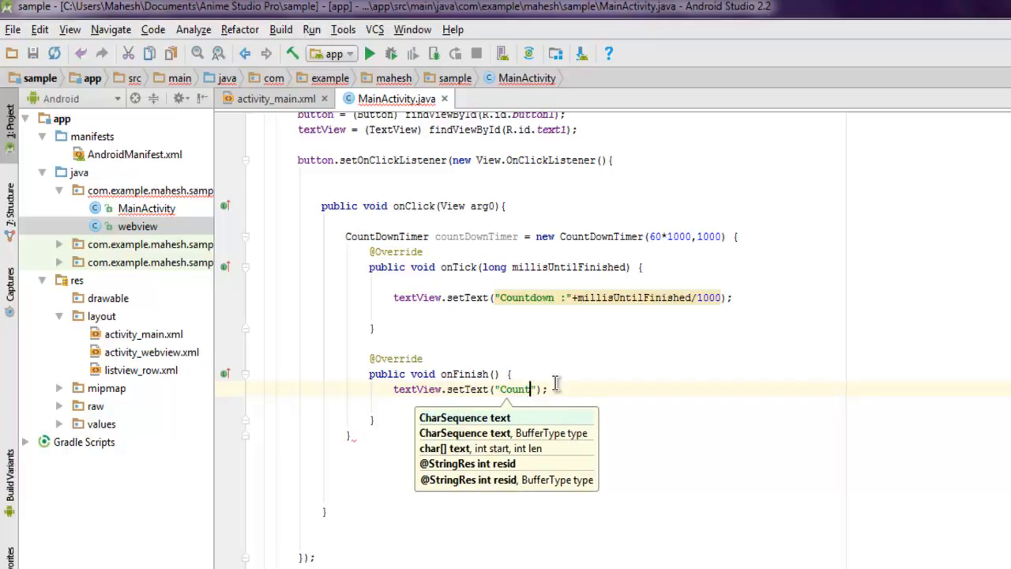
text(down End)
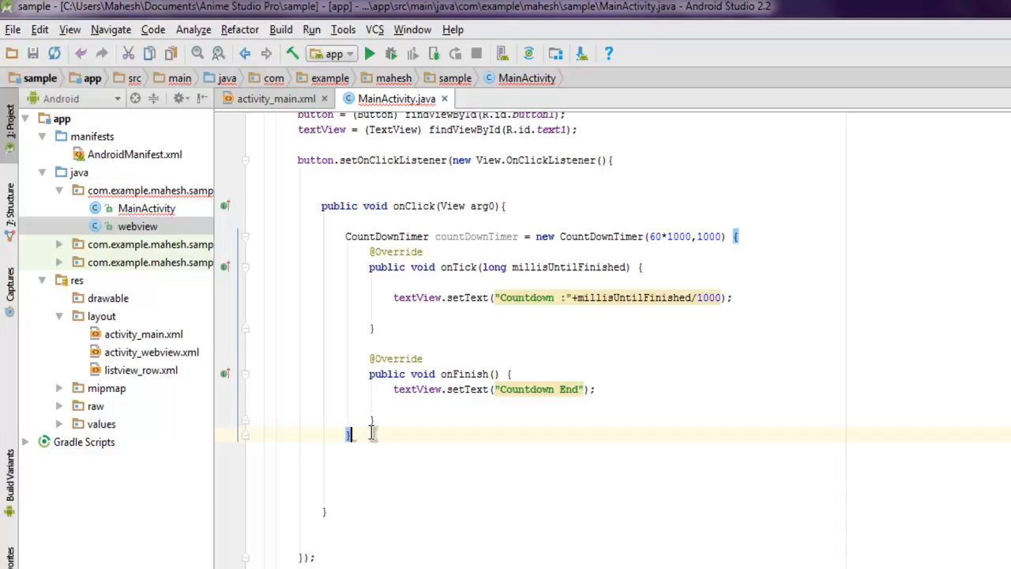
text(.start();)
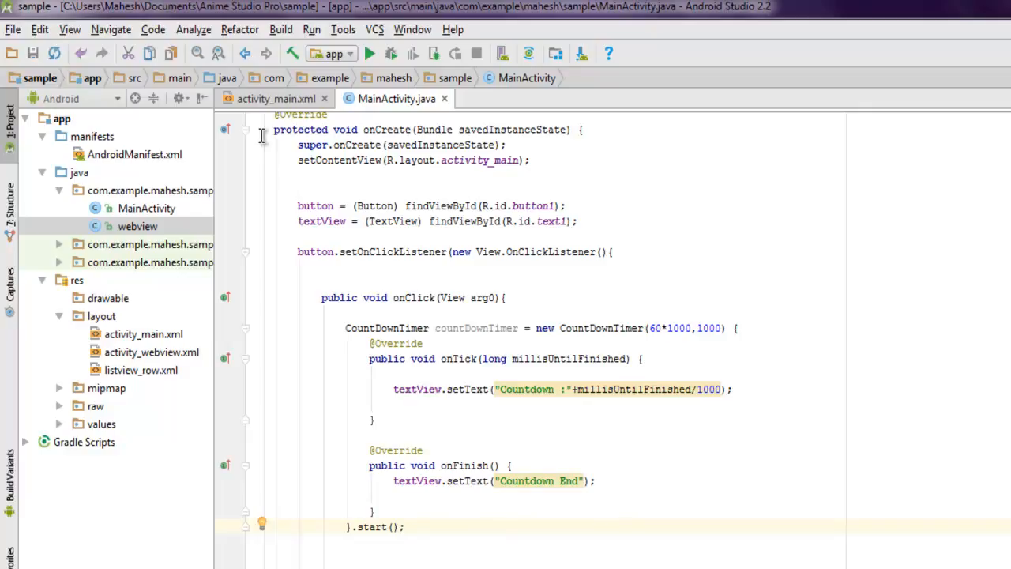
Return to the activity_main.xml design preview showing the centred Click Timer button.
click(275, 98)
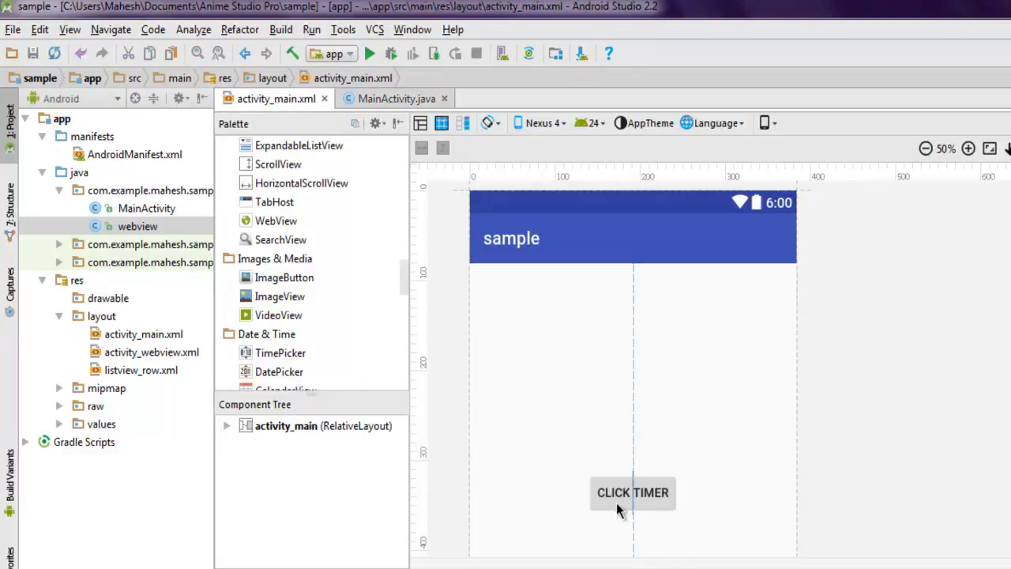
mouse_move(530, 304)
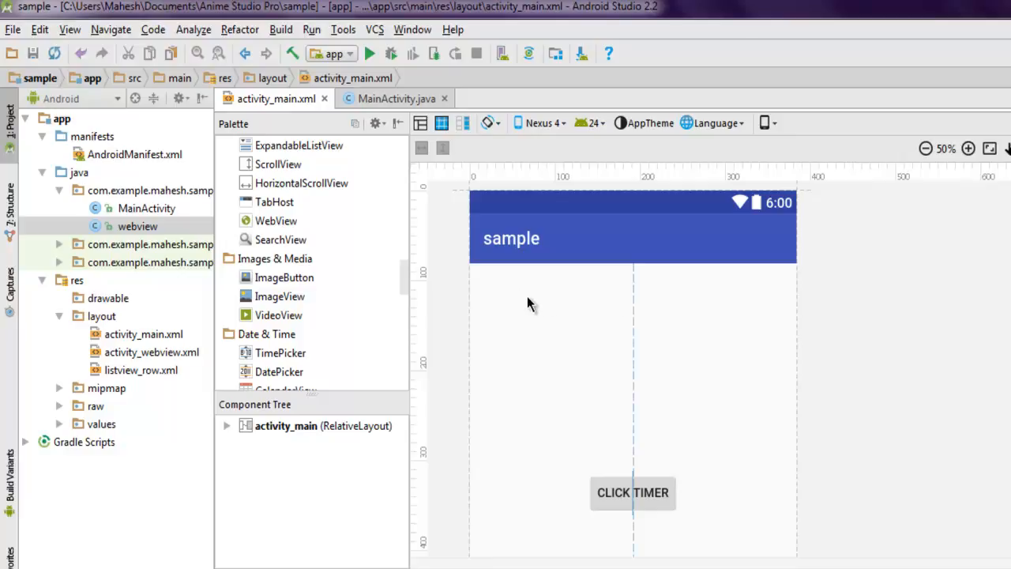
mouse_move(548, 286)
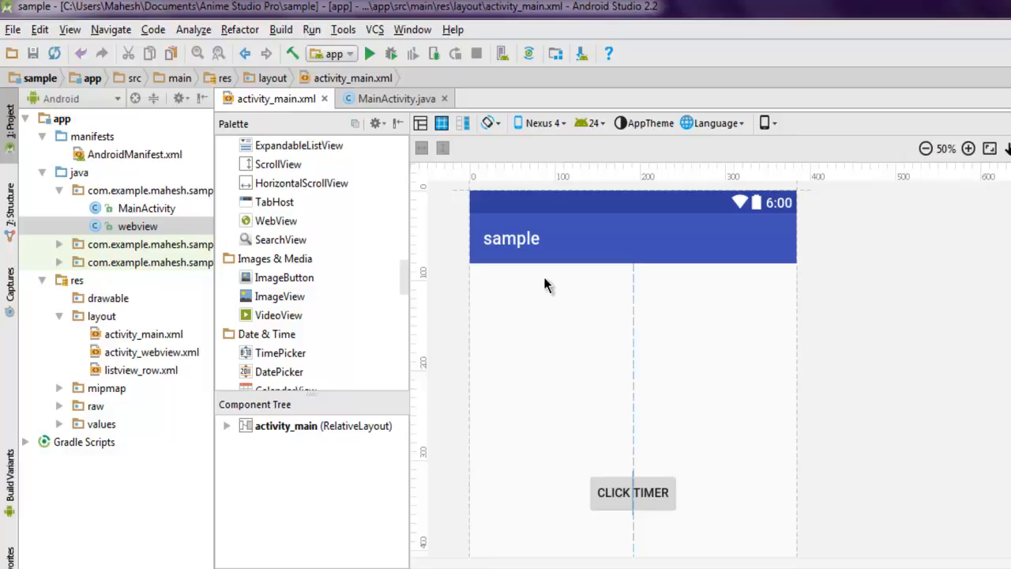
mouse_move(496, 256)
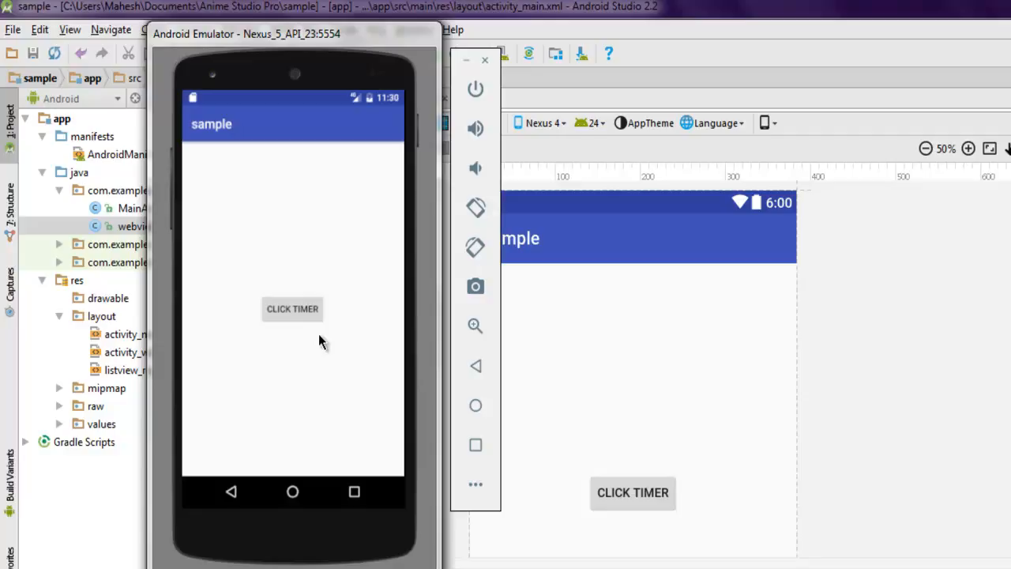
Test the CLICK TIMER button in the emulator, then return to MainActivity.java.
click(292, 308)
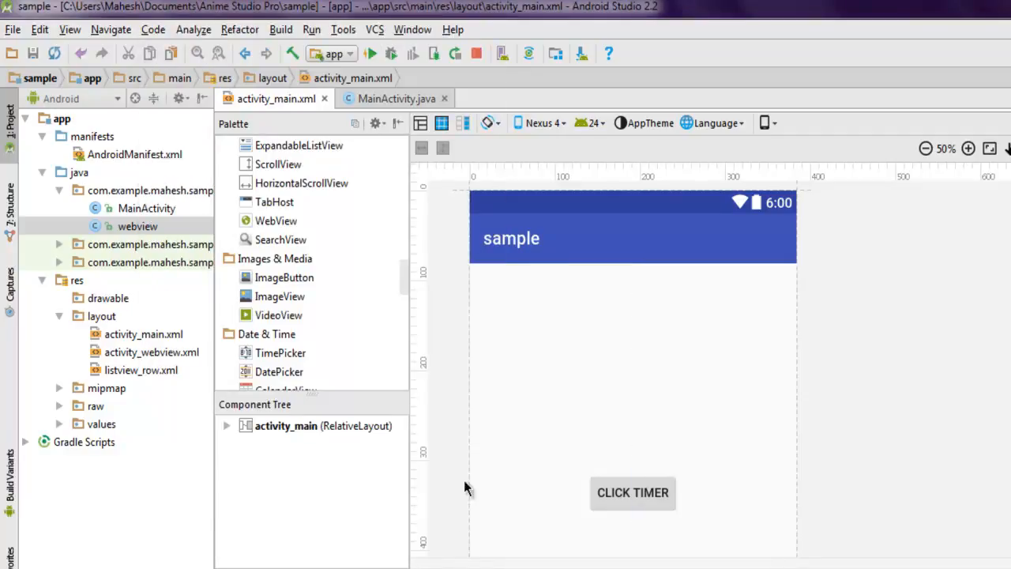
click(395, 98)
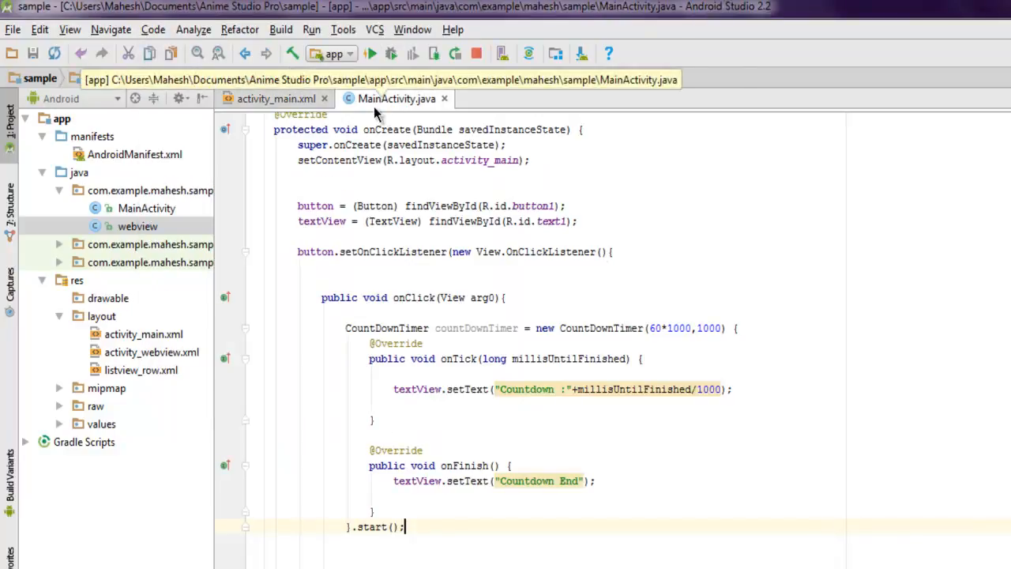
mouse_move(620, 480)
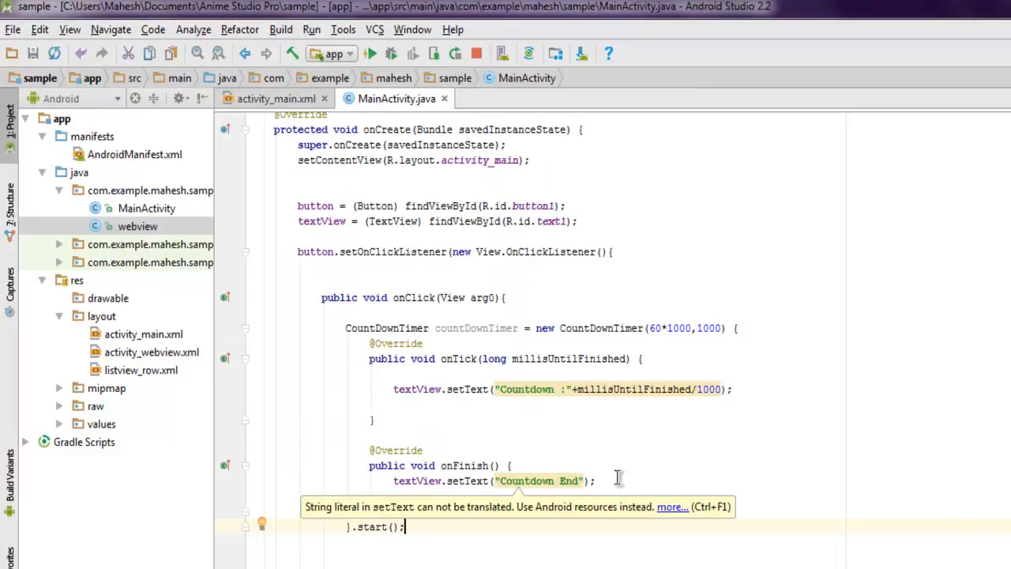